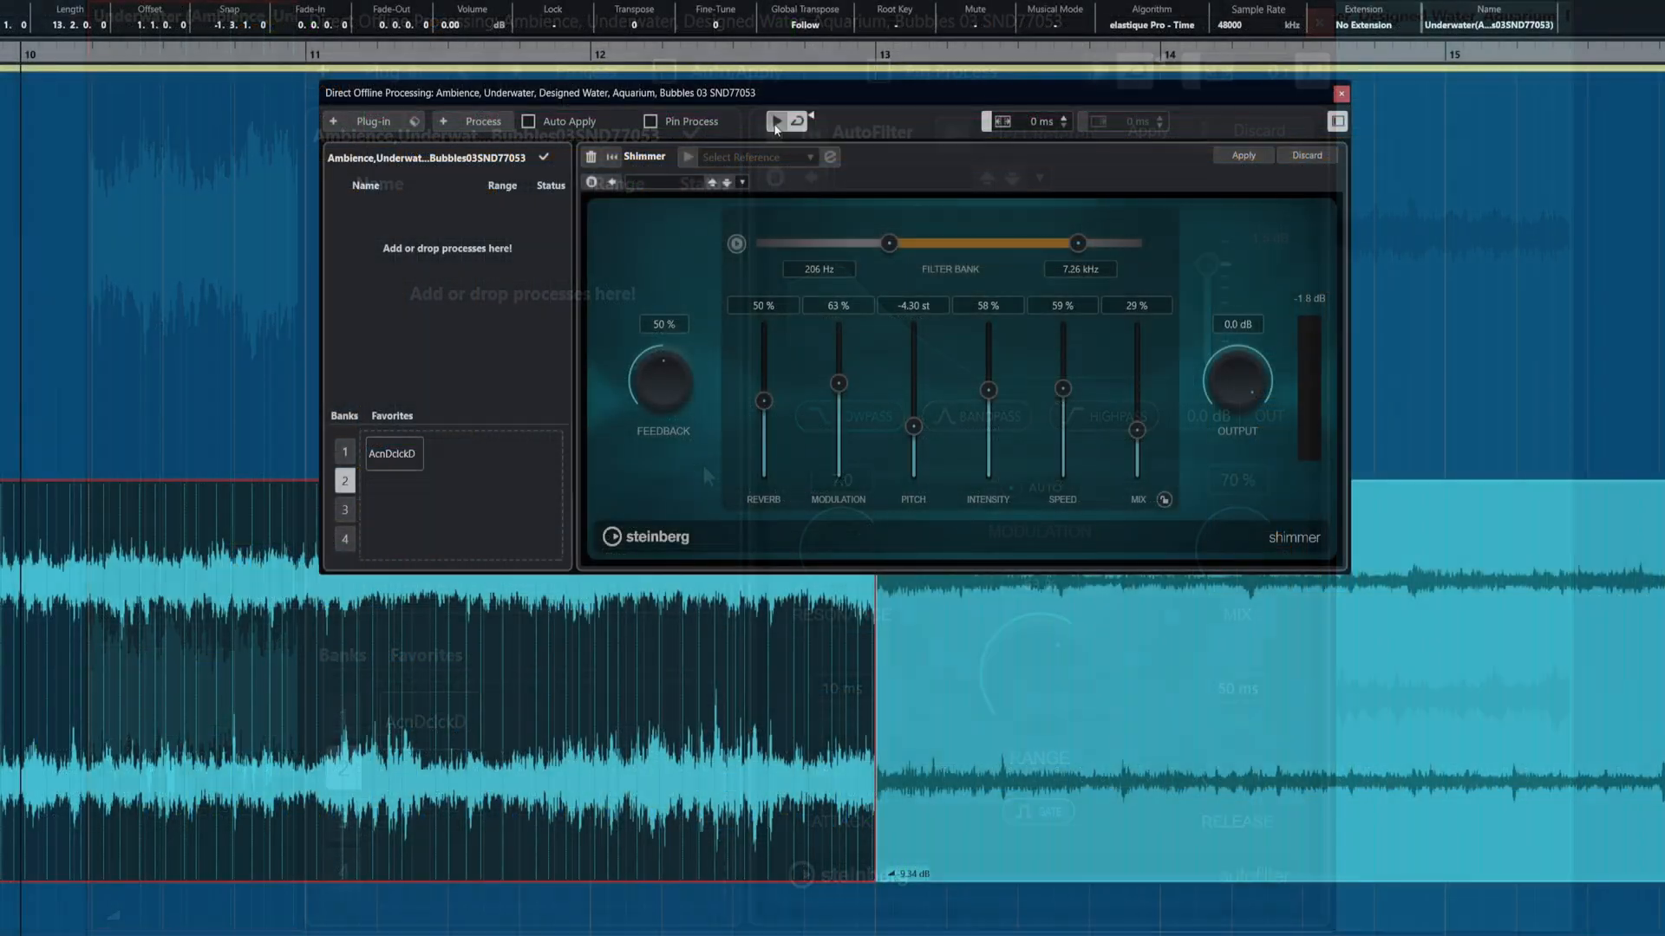
Load the Shimmer plug-in in Direct Offline Processing for the underwater bubbles clip.
{"action": "left_click", "coordinate": [776, 122]}
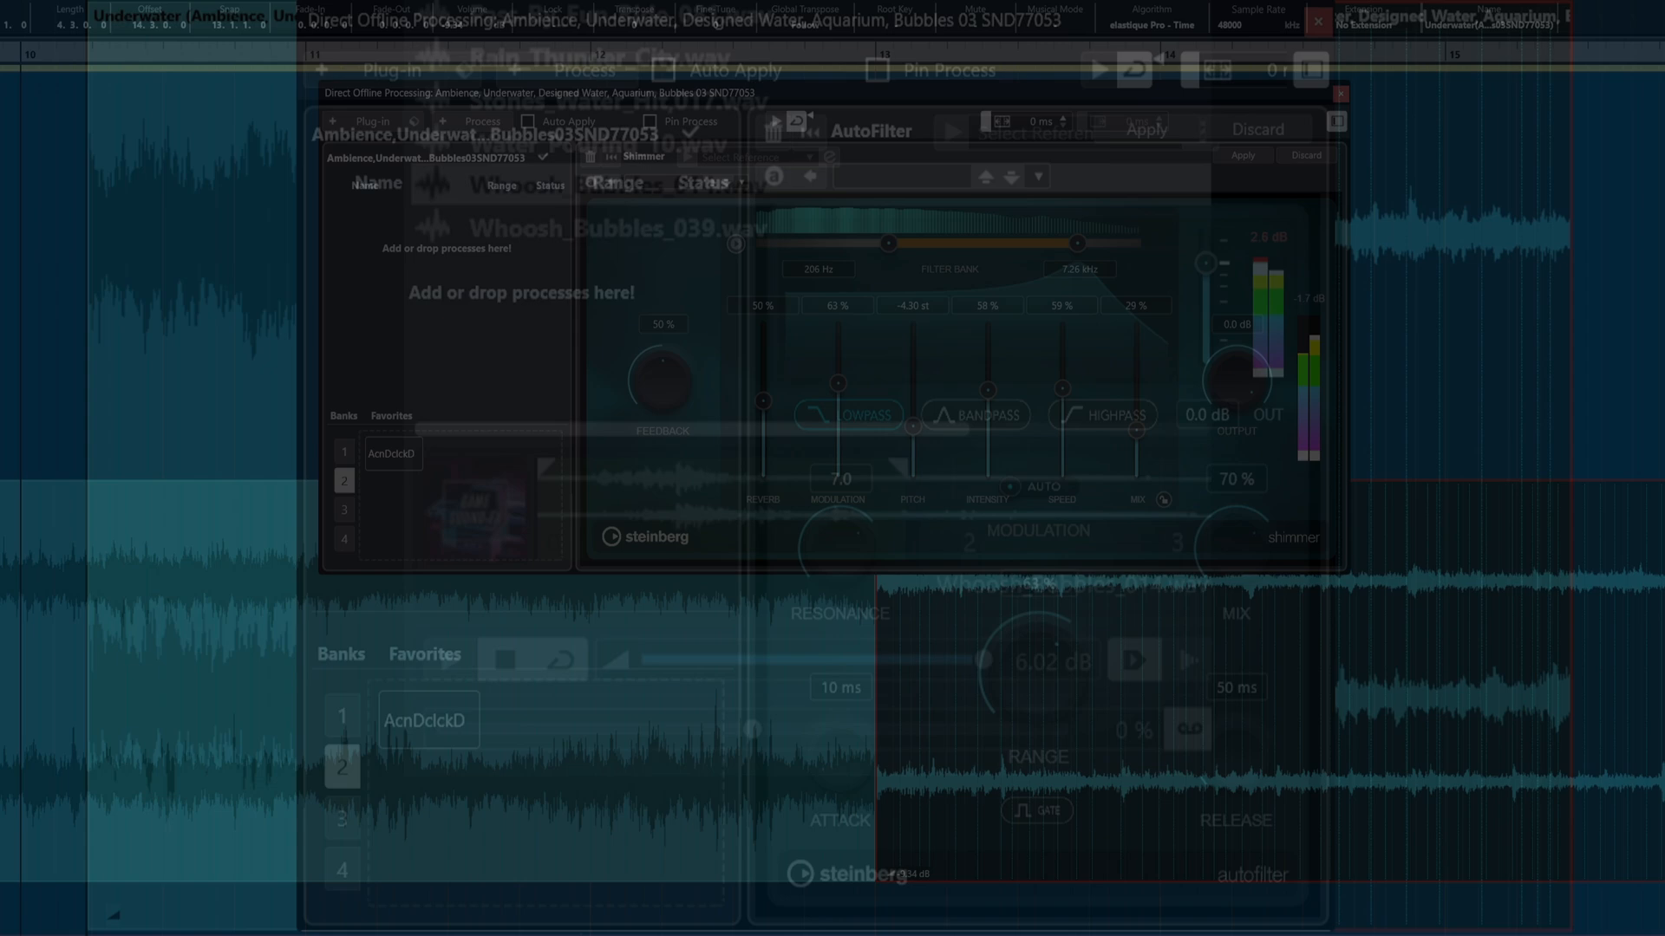
Preview Whoosh_Bubbles_014.wav in the MediaBay and drag its preview slider to -42 %.
{"action": "left_click", "coordinate": [617, 185]}
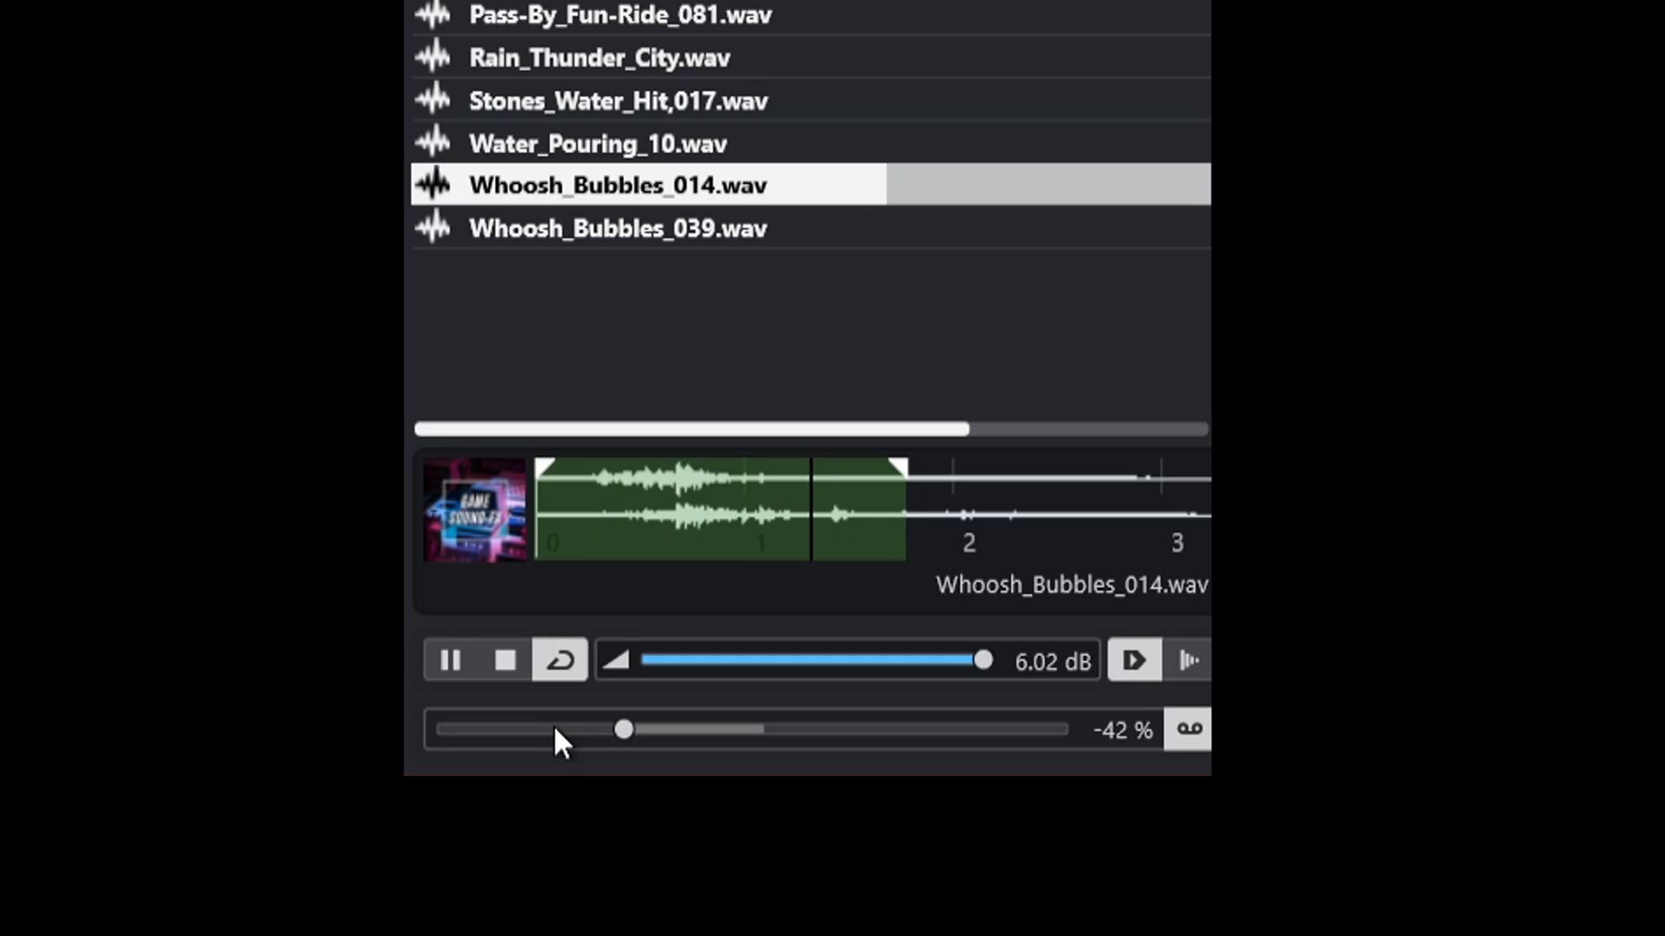
{"action": "left_click_drag", "start_coordinate": [623, 728], "coordinate": [534, 728]}
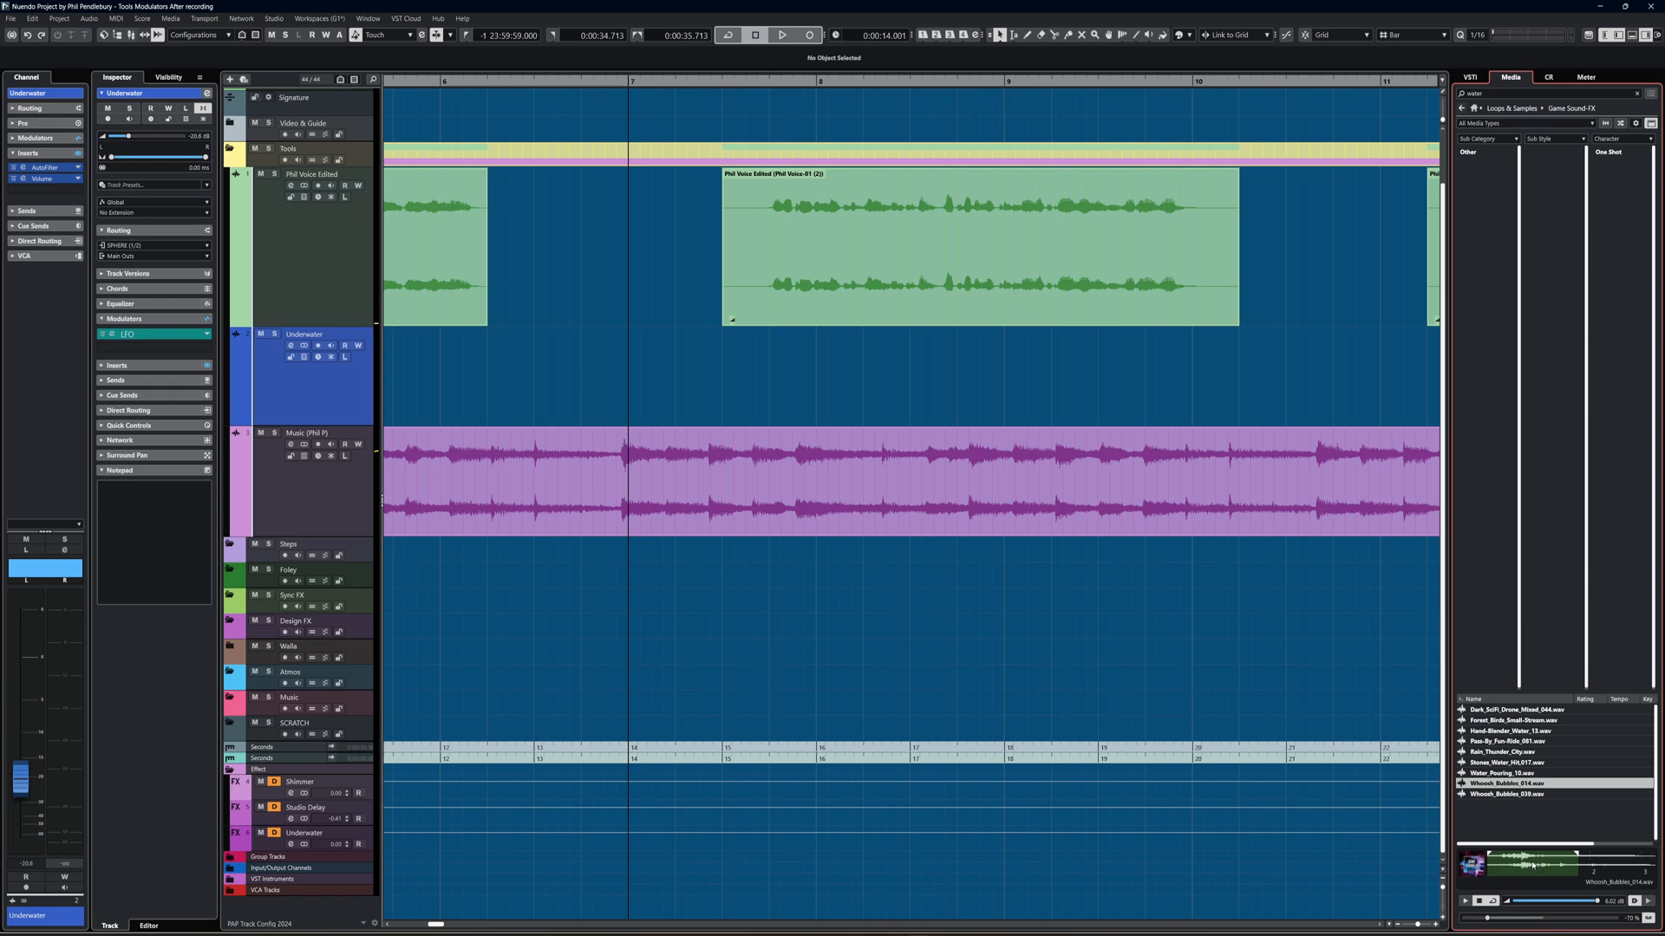
Insert Whoosh_Bubbles_014 onto the Underwater track and show the MixConsole in the lower zone.
{"action": "left_click", "coordinate": [786, 357]}
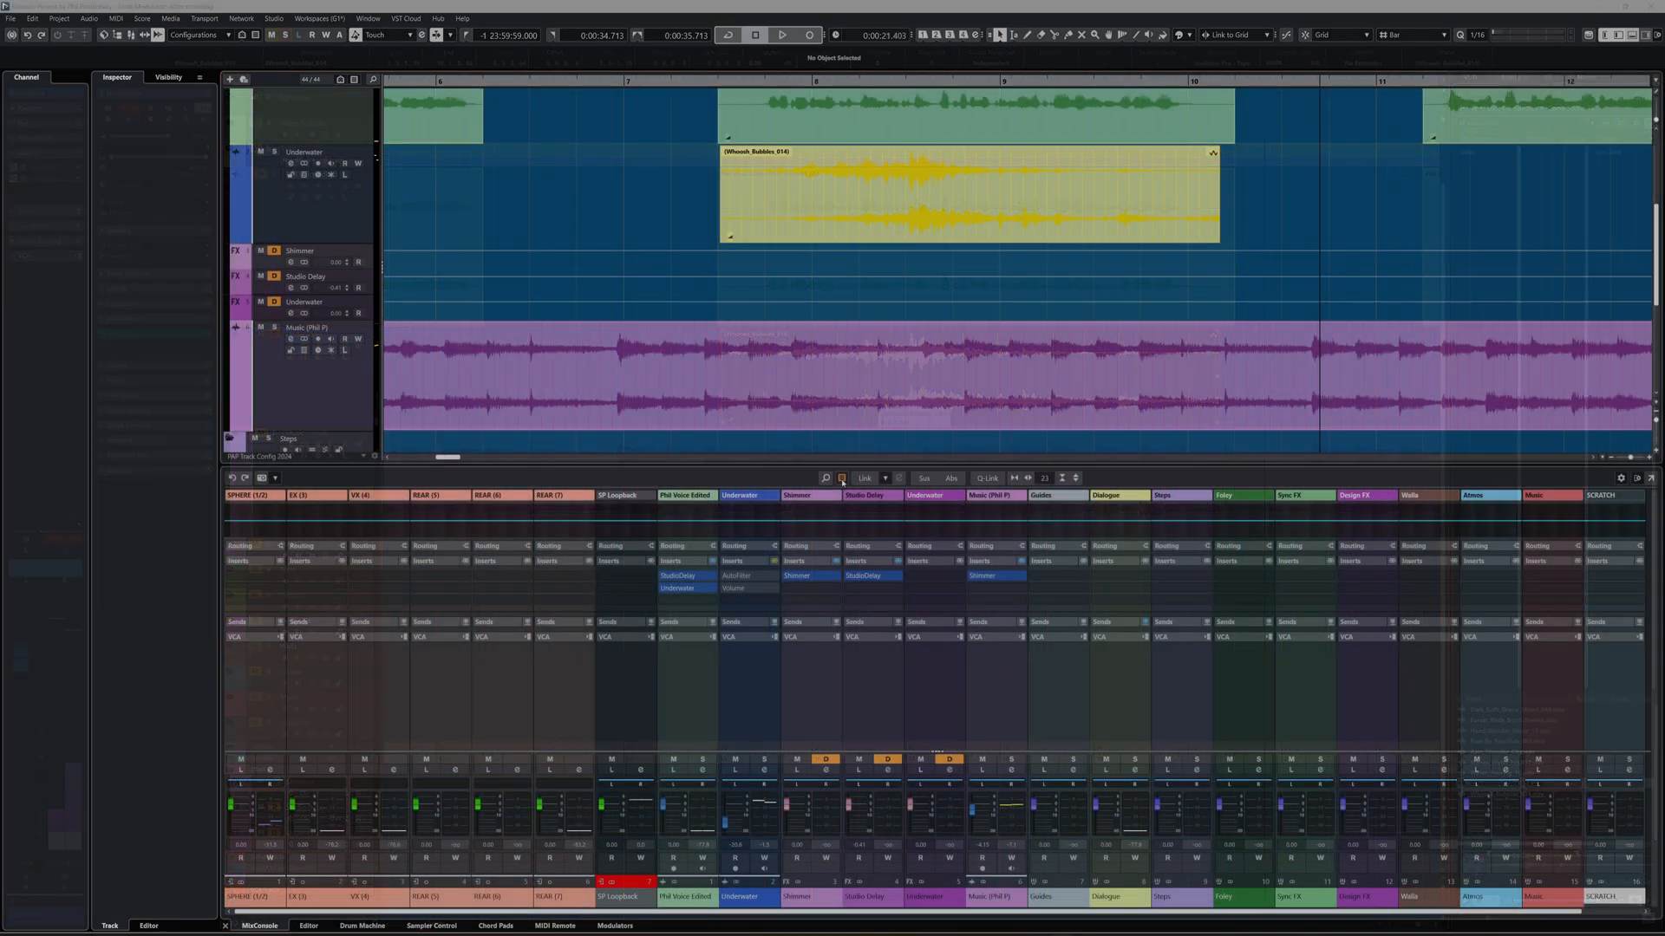
{"action": "left_click", "coordinate": [840, 477]}
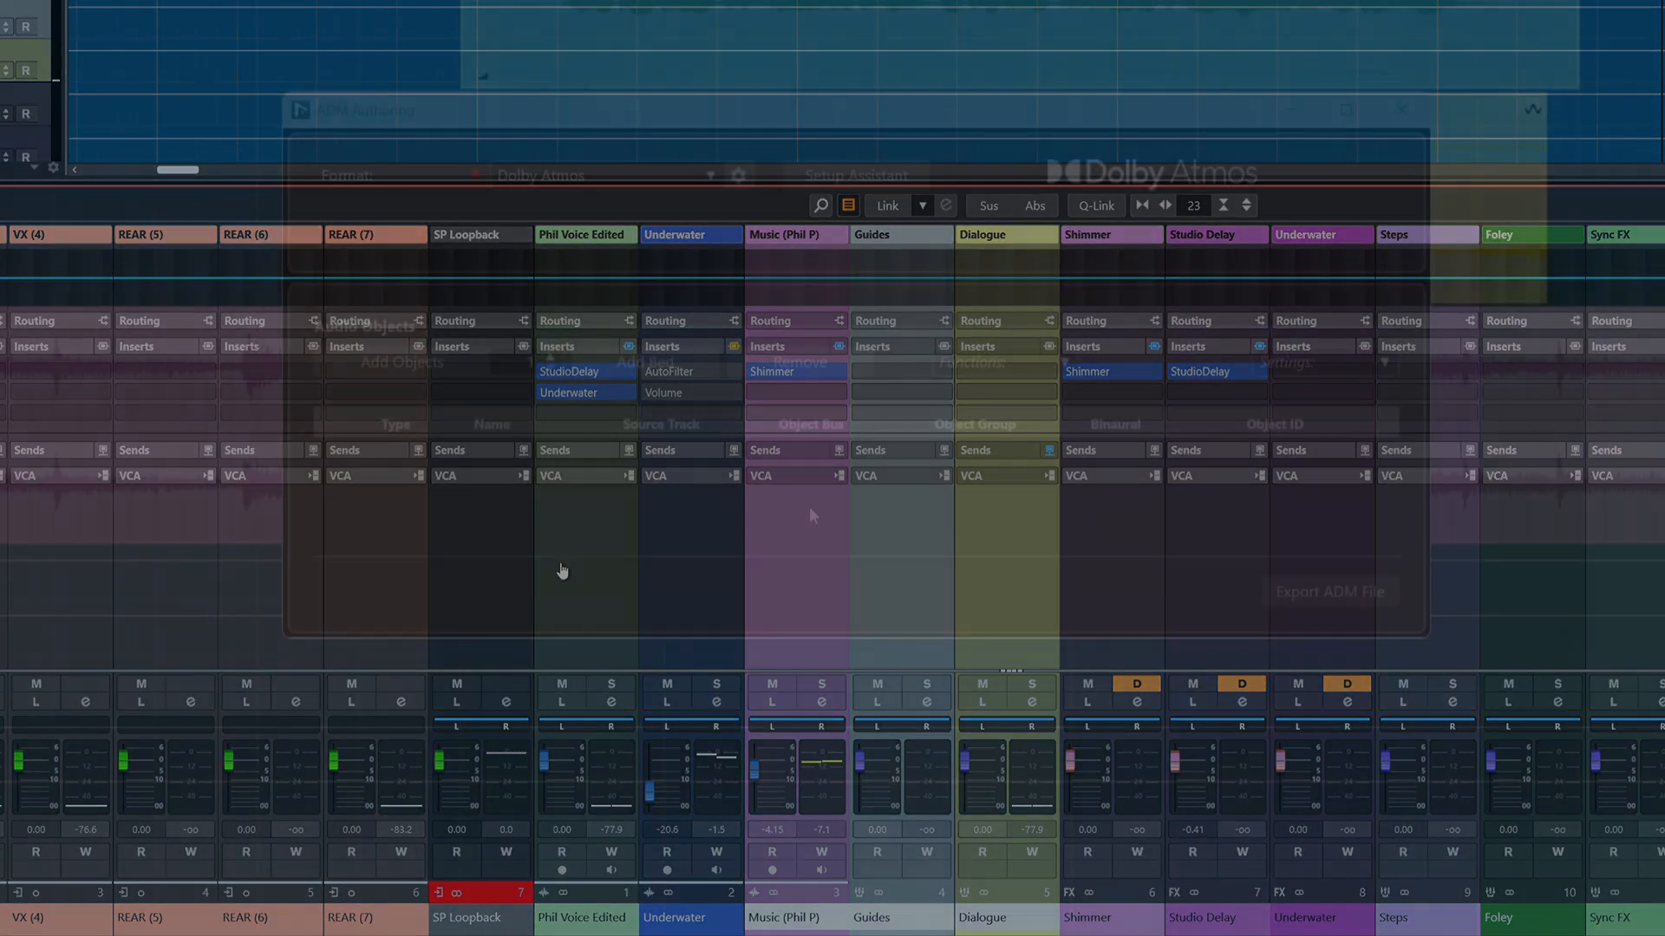
Set the Dolby Atmos main mix channel configuration to 9.1.4 in the Setup Assistant.
{"action": "left_click", "coordinate": [855, 175]}
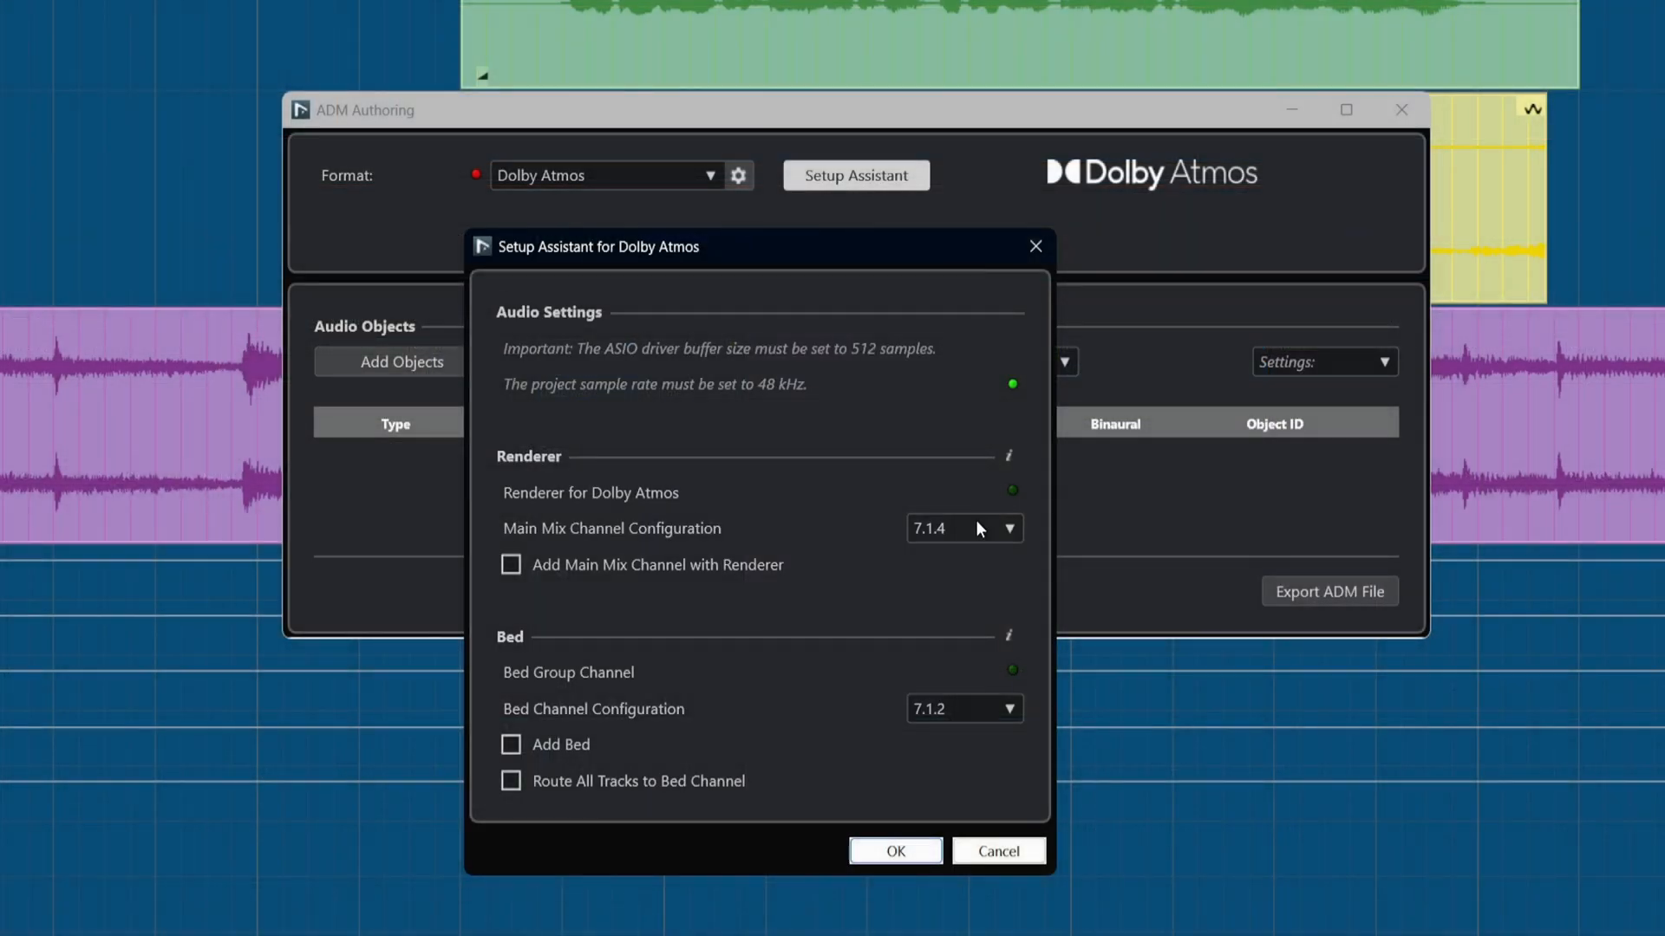
{"action": "left_click", "coordinate": [961, 528]}
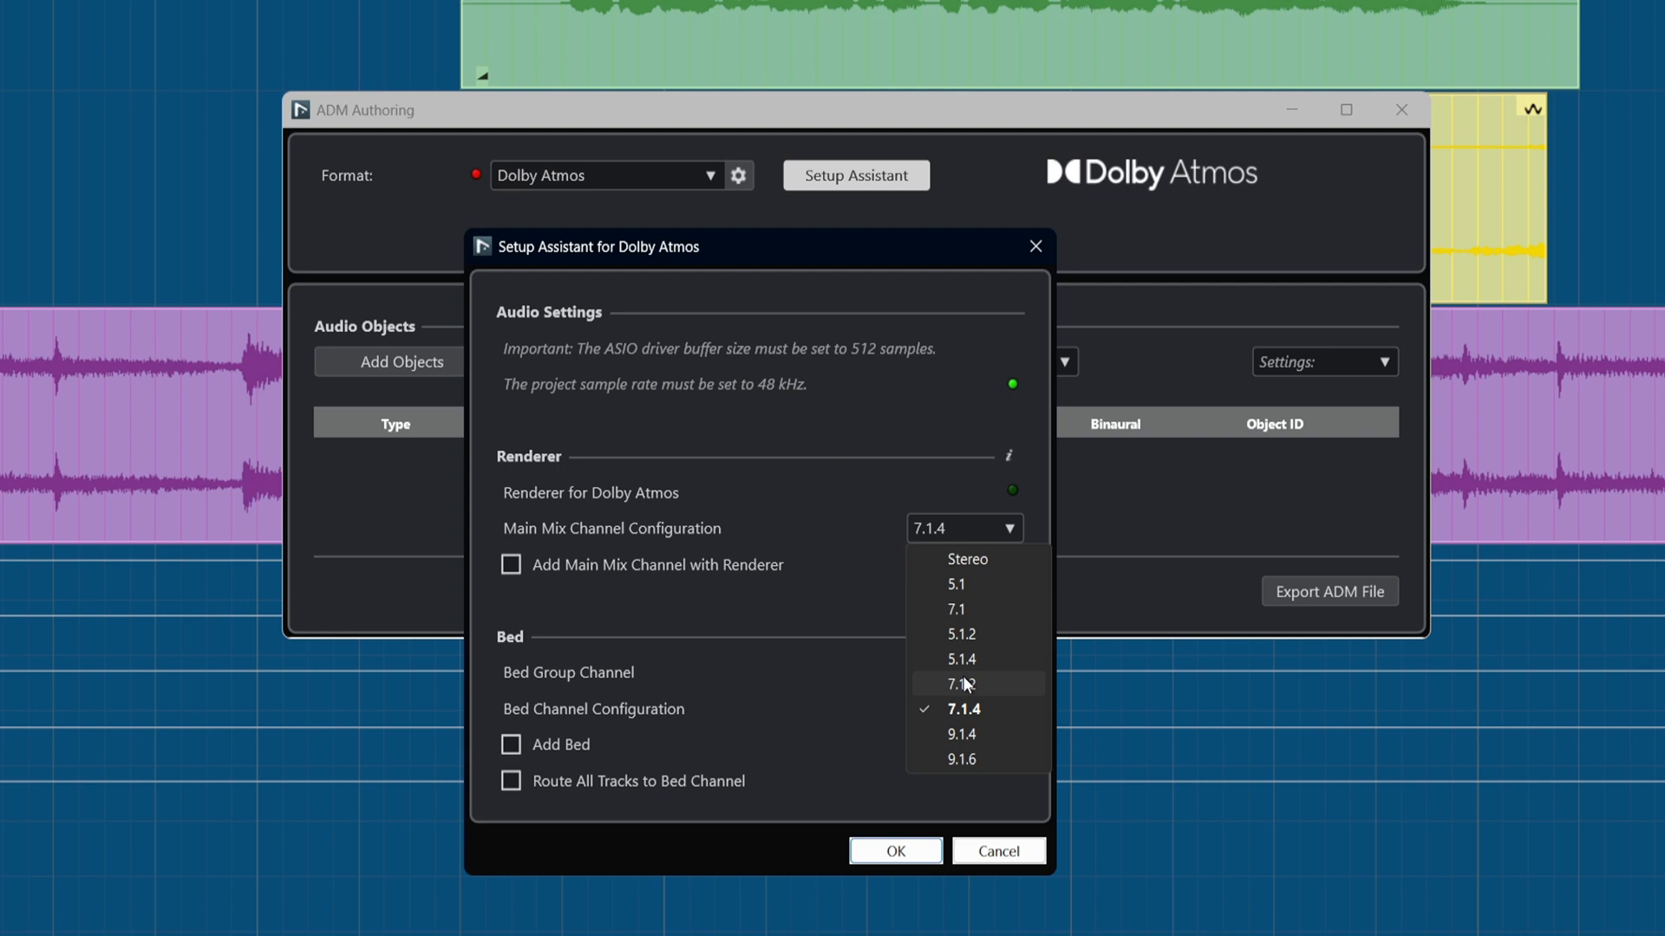
{"action": "left_click", "coordinate": [959, 684]}
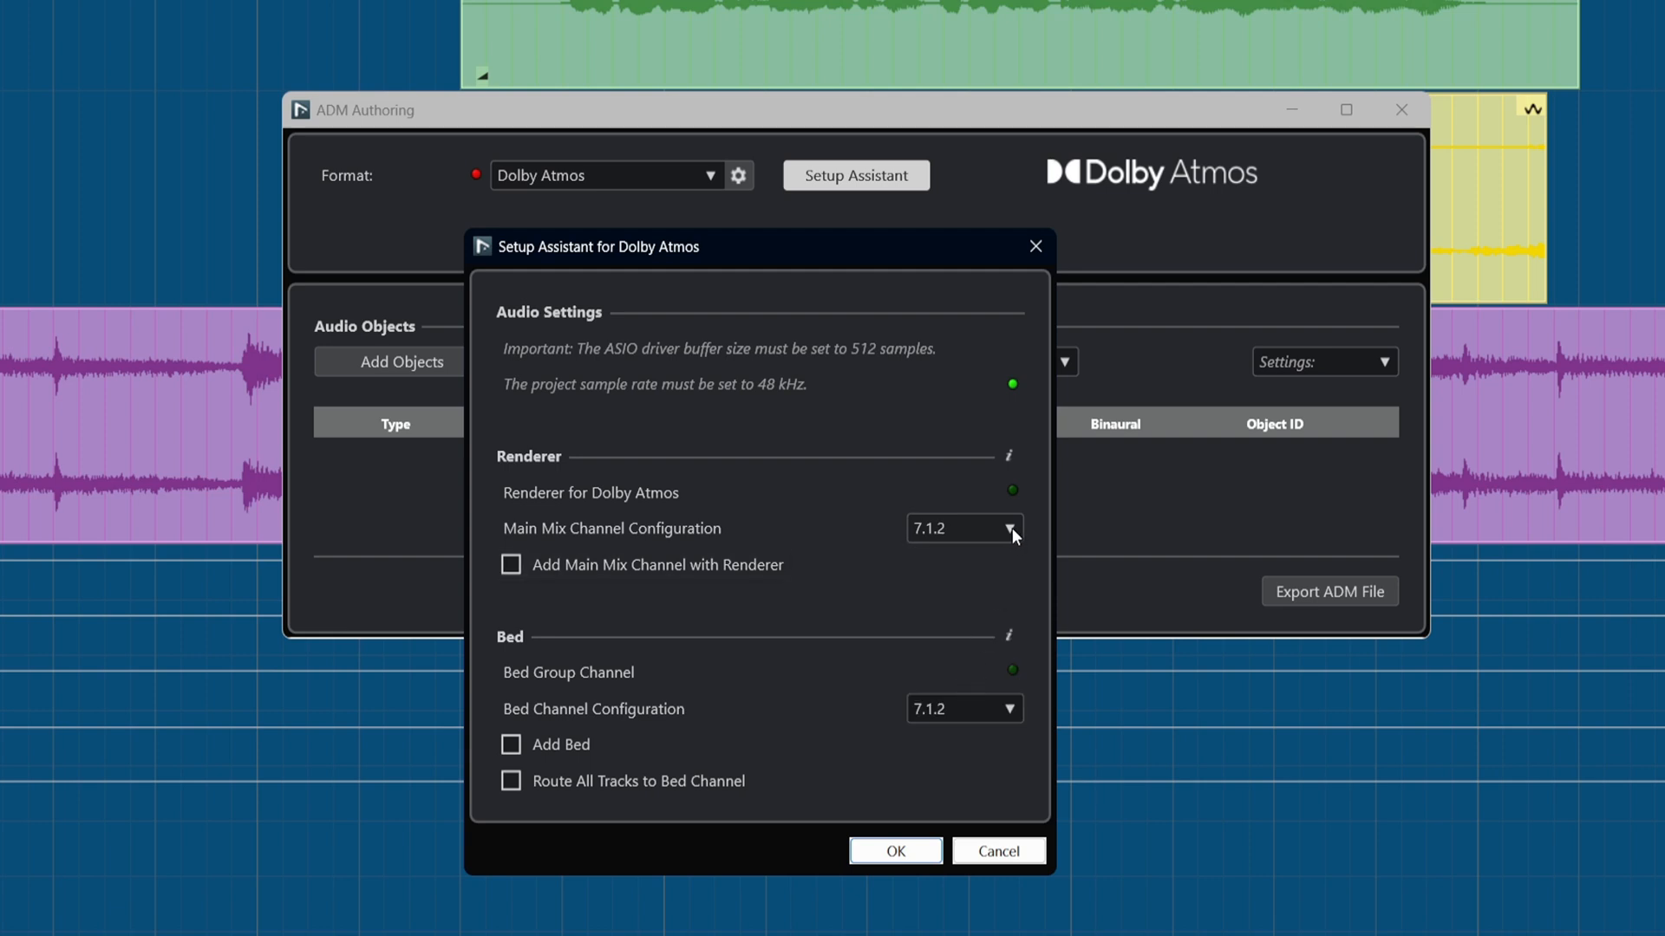
{"action": "left_click", "coordinate": [962, 528]}
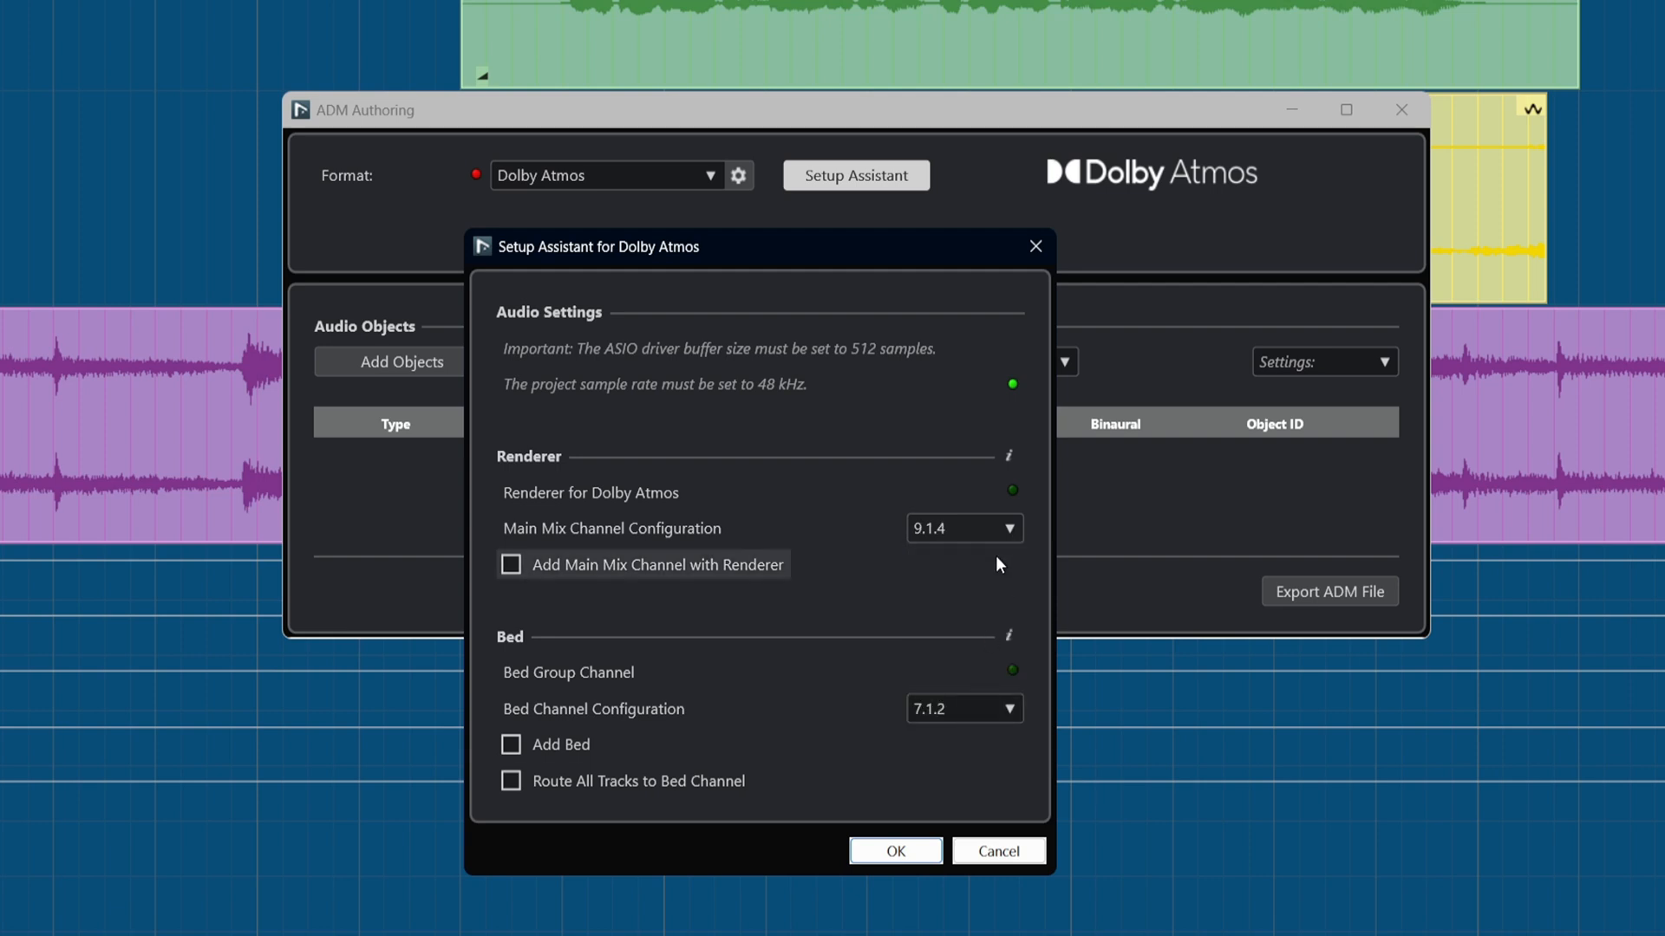
{"action": "left_click", "coordinate": [959, 528]}
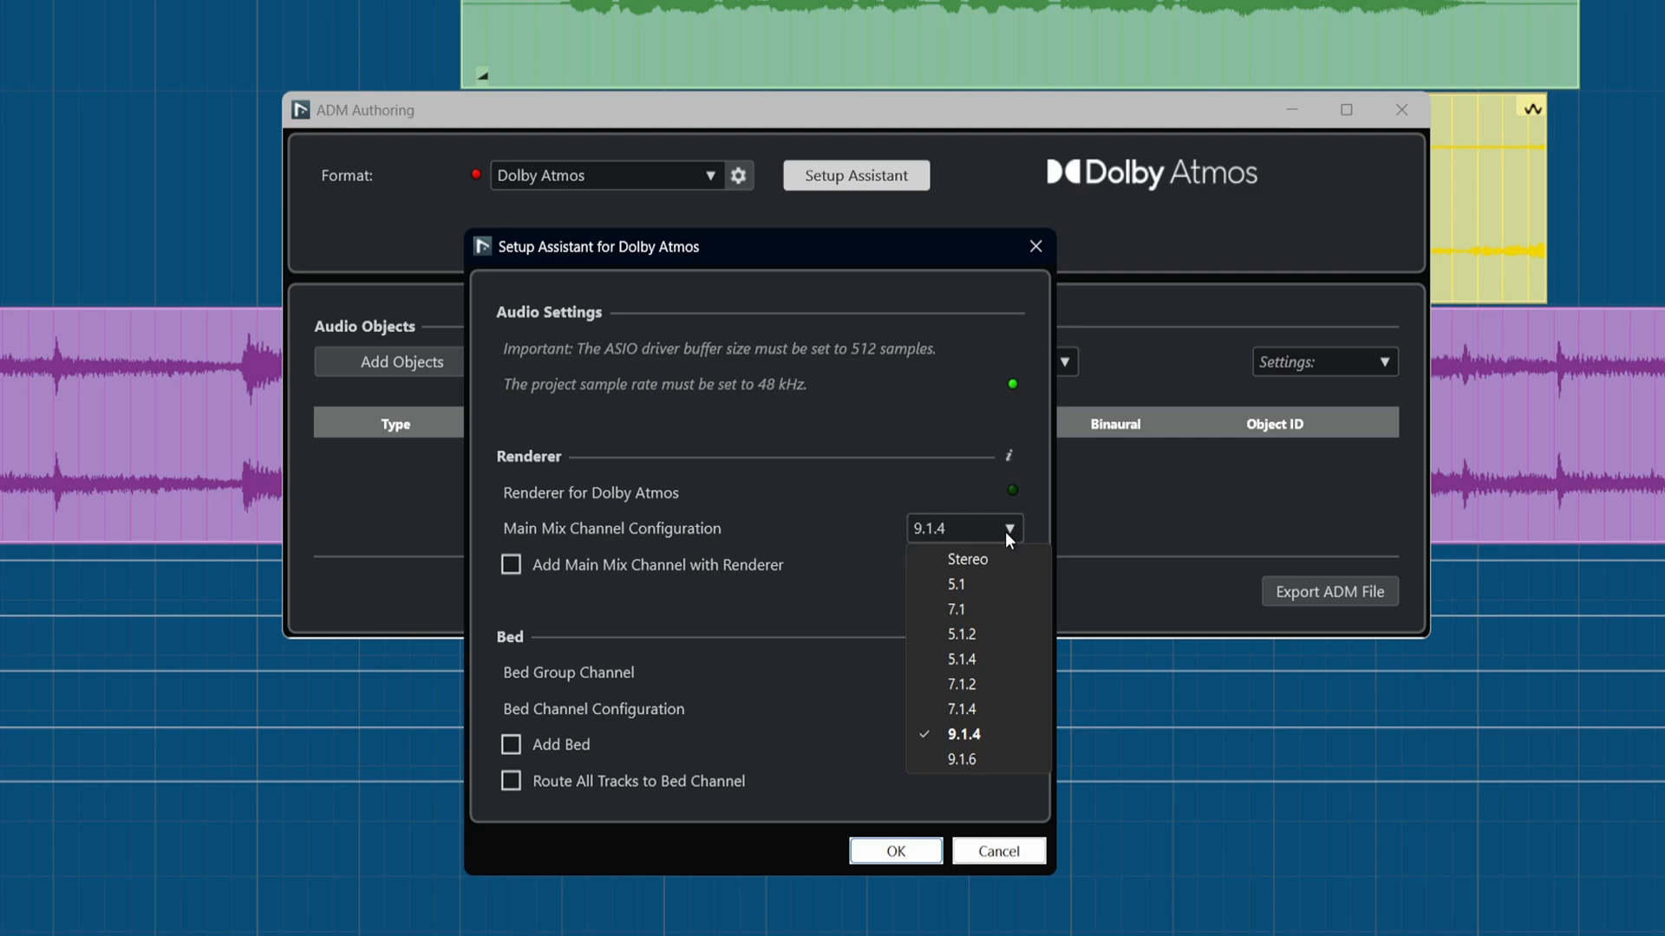
{"action": "left_click", "coordinate": [895, 851]}
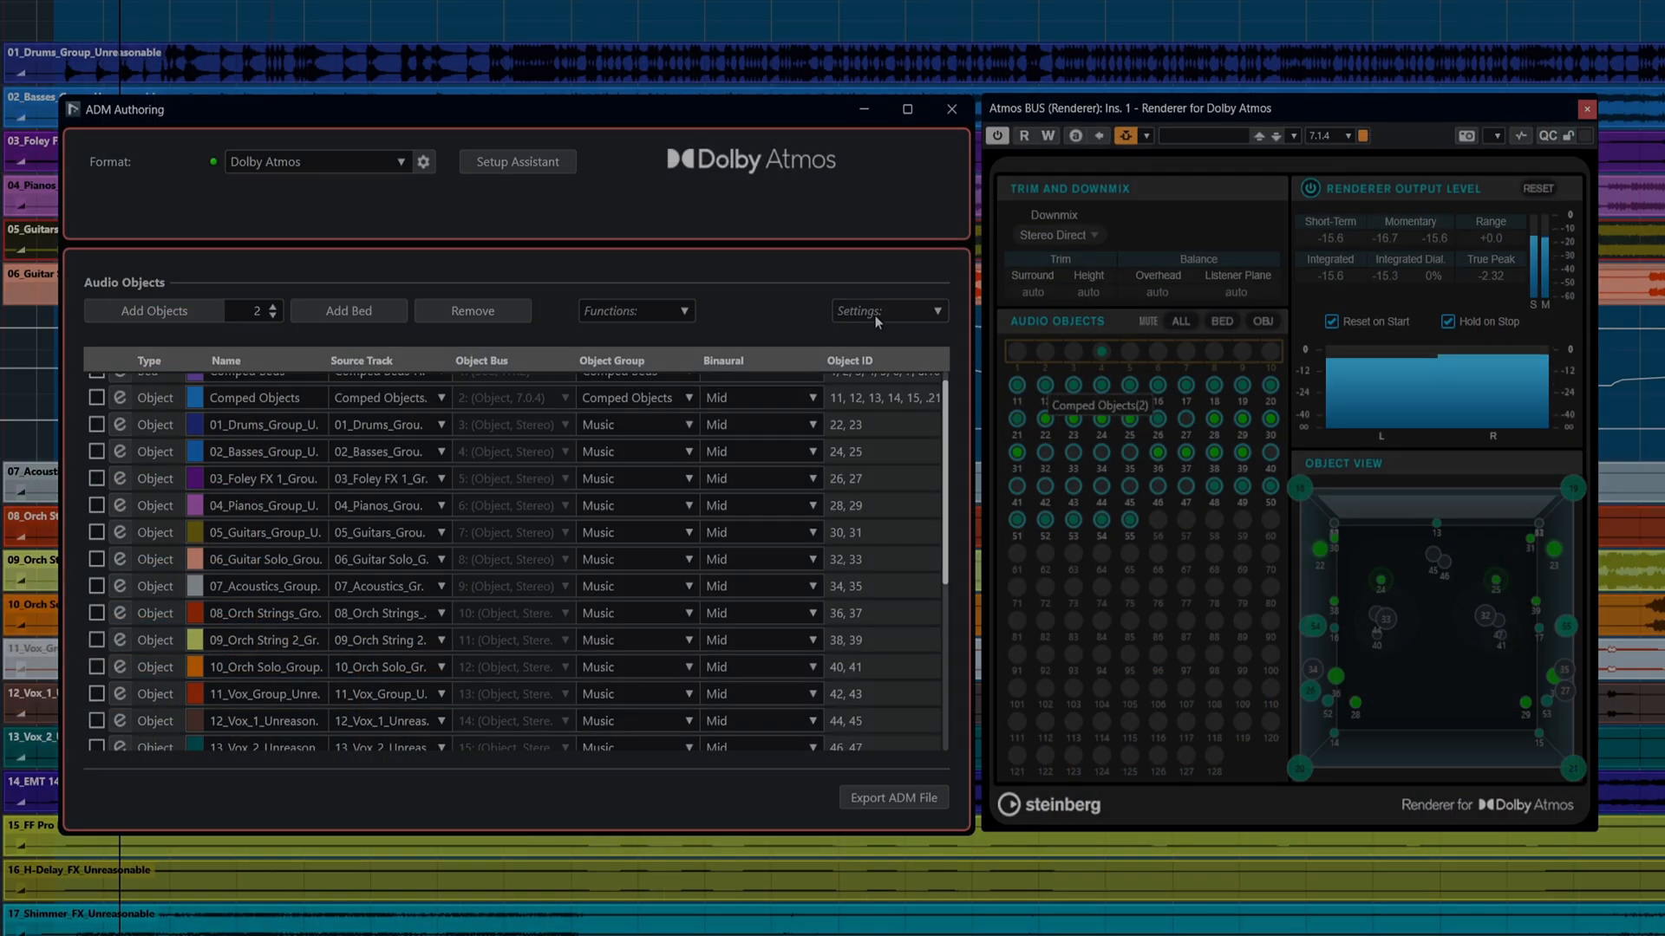
Switch the Stereo Direct downmix trim from automatic to manual and confirm.
{"action": "left_click", "coordinate": [888, 310]}
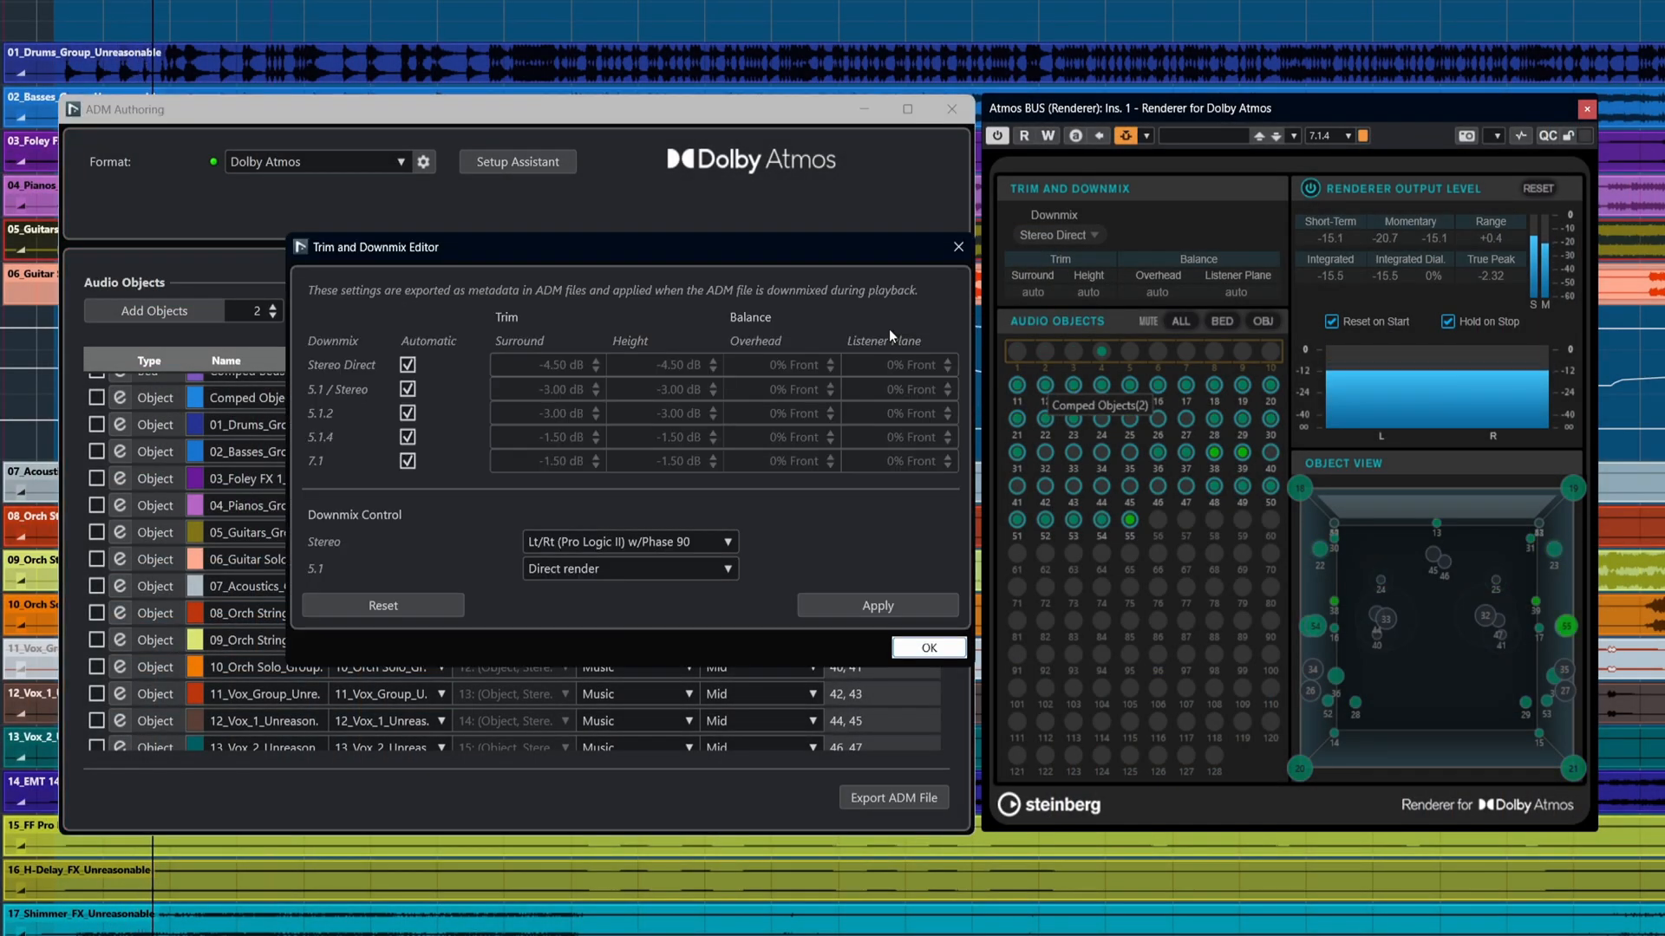
{"action": "left_click", "coordinate": [408, 365]}
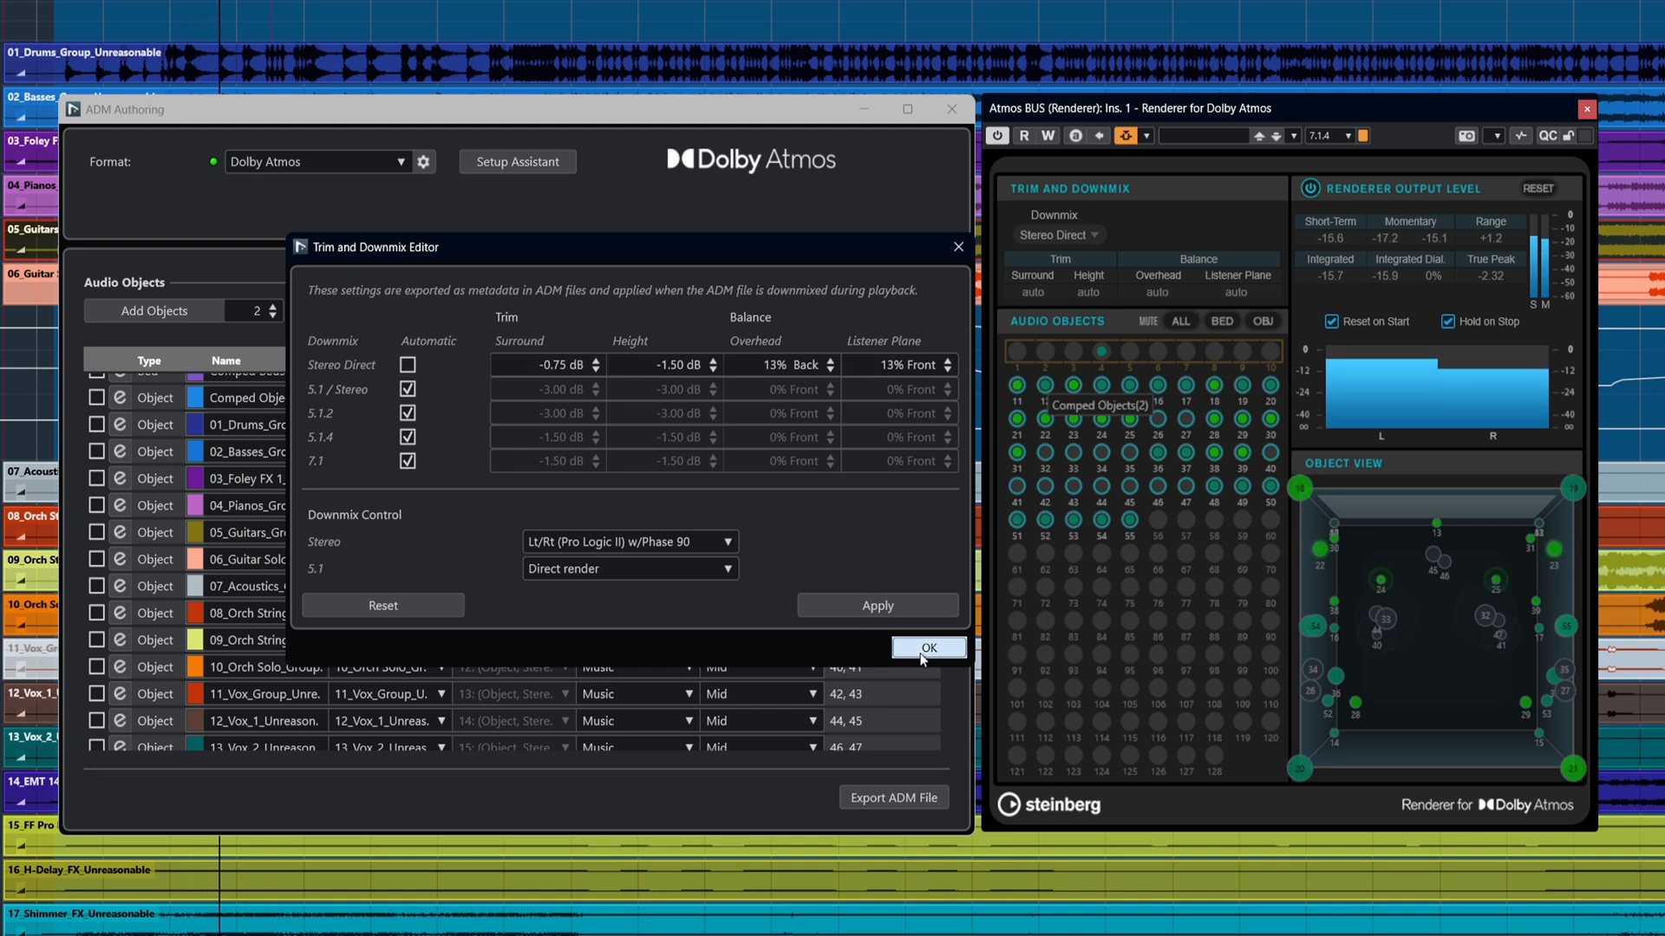
{"action": "left_click", "coordinate": [927, 648]}
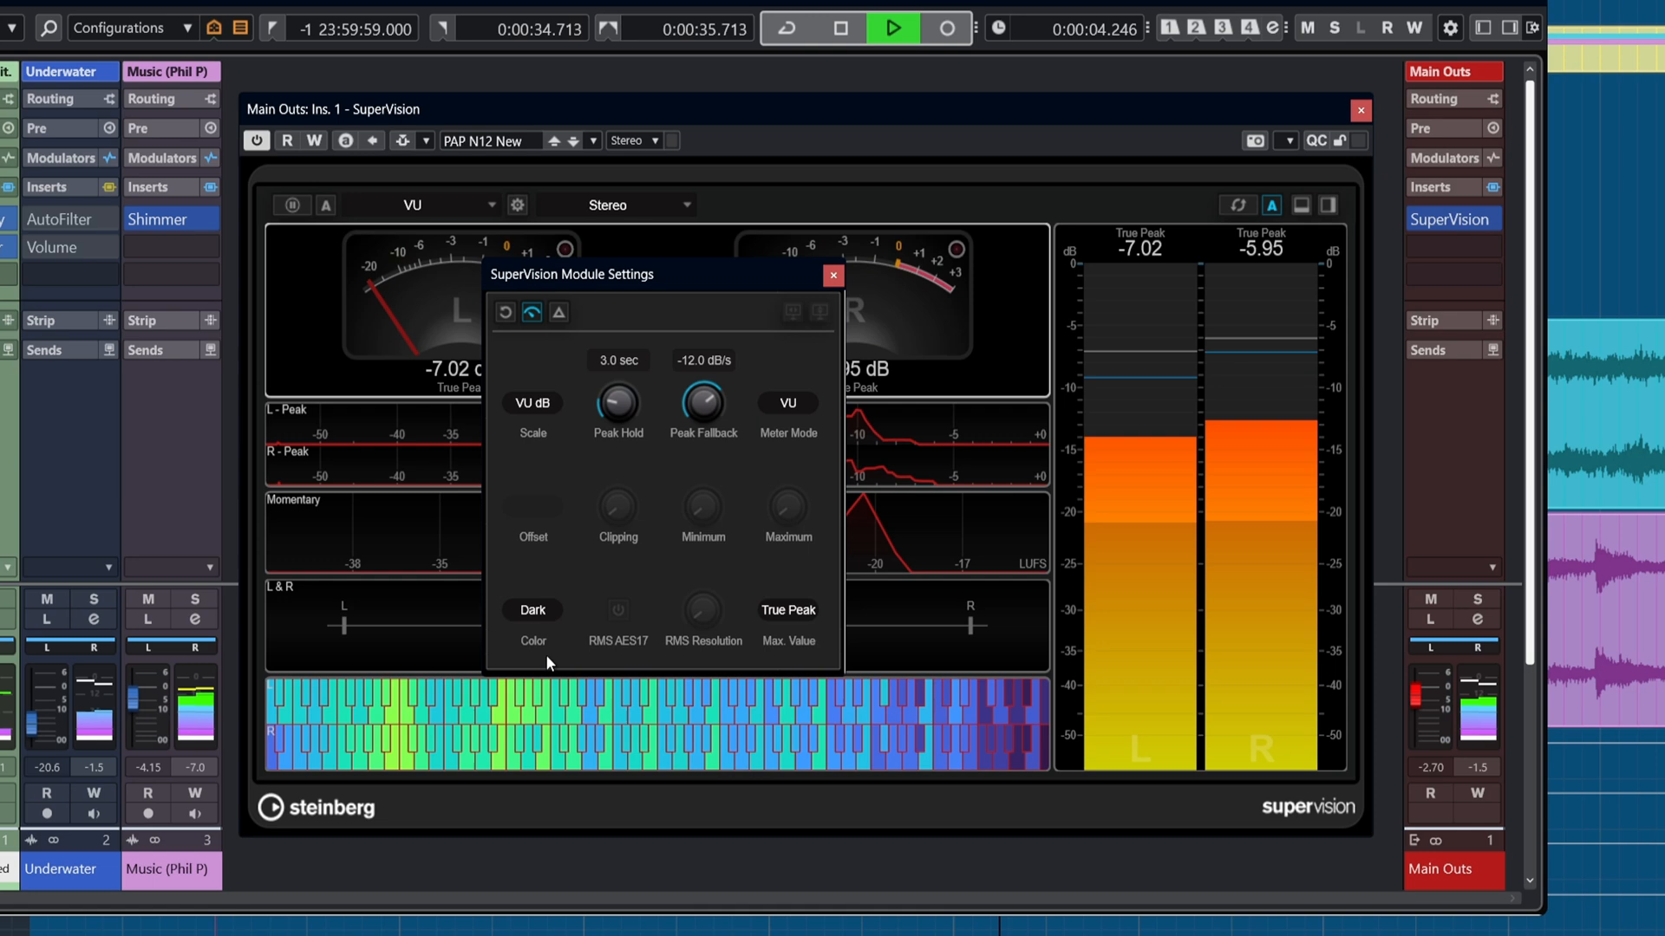
Close and reopen the SuperVision VU meter module settings several times.
{"action": "left_click", "coordinate": [833, 276]}
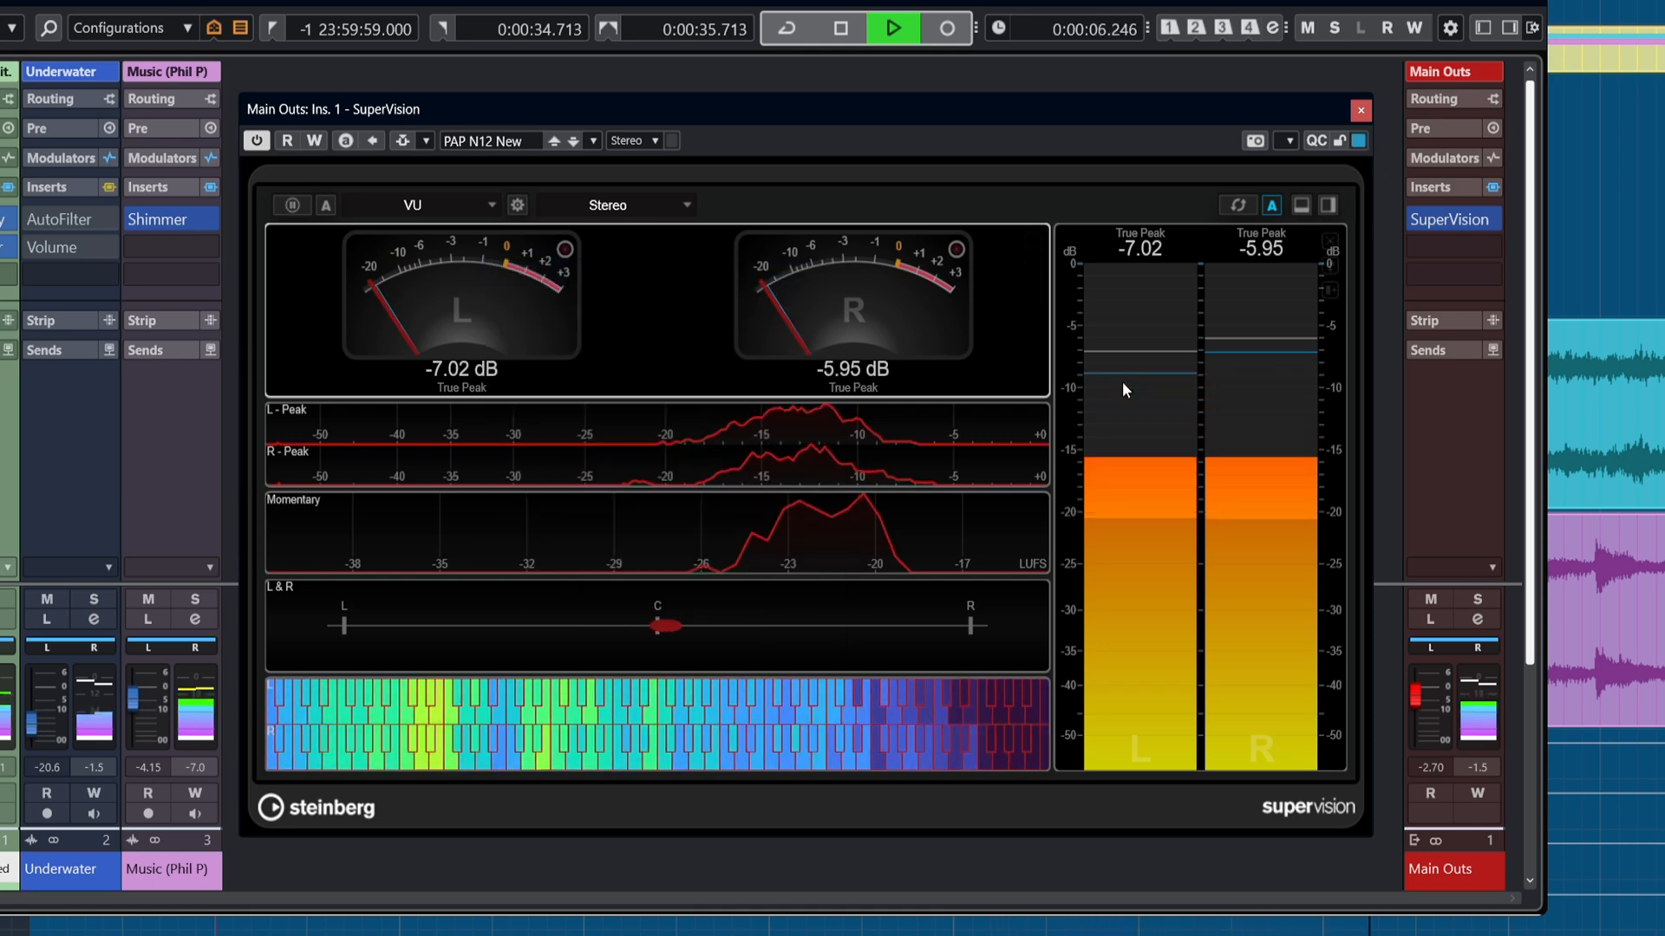
{"action": "left_click", "coordinate": [517, 204]}
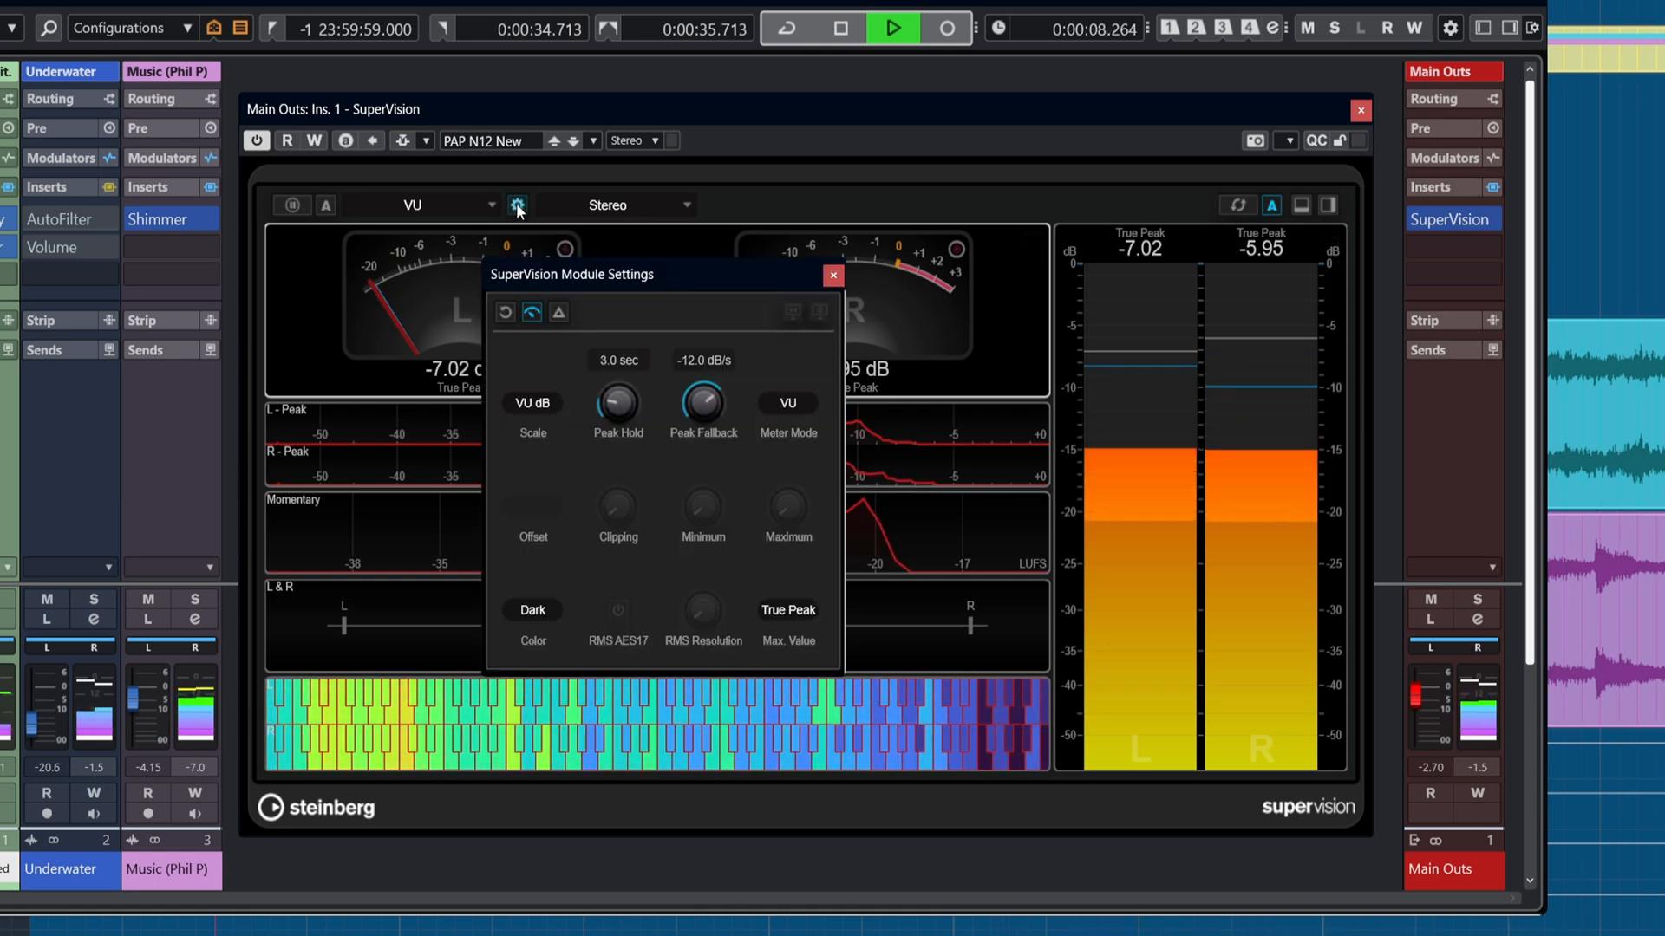
{"action": "left_click", "coordinate": [533, 609]}
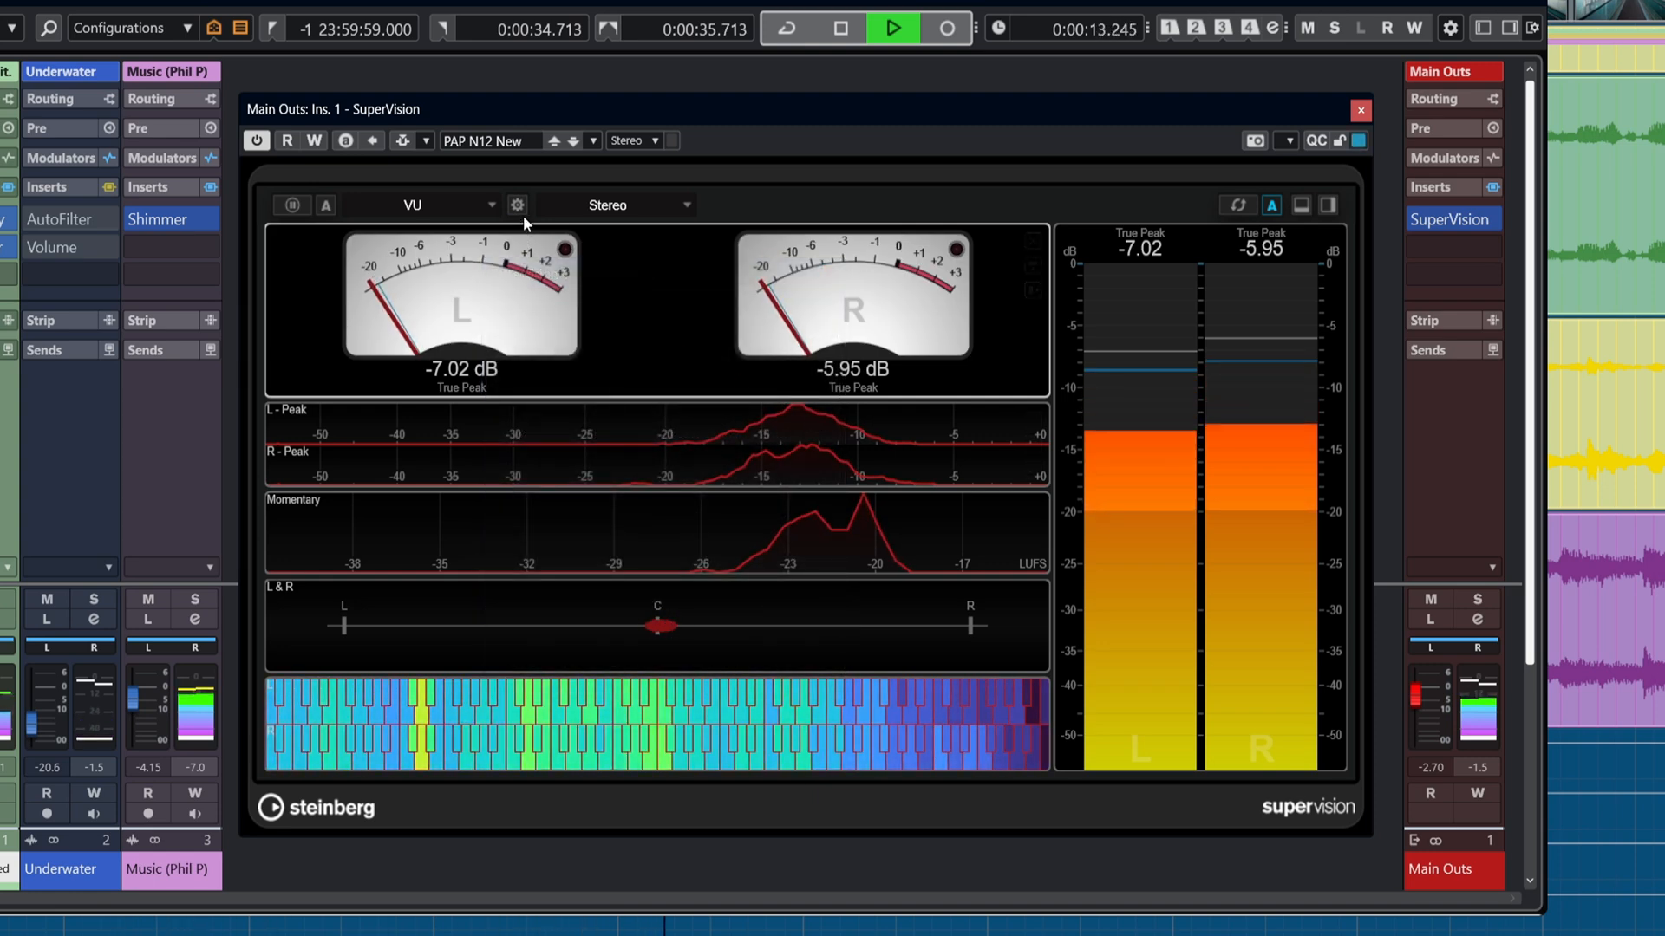
{"action": "left_click", "coordinate": [517, 205]}
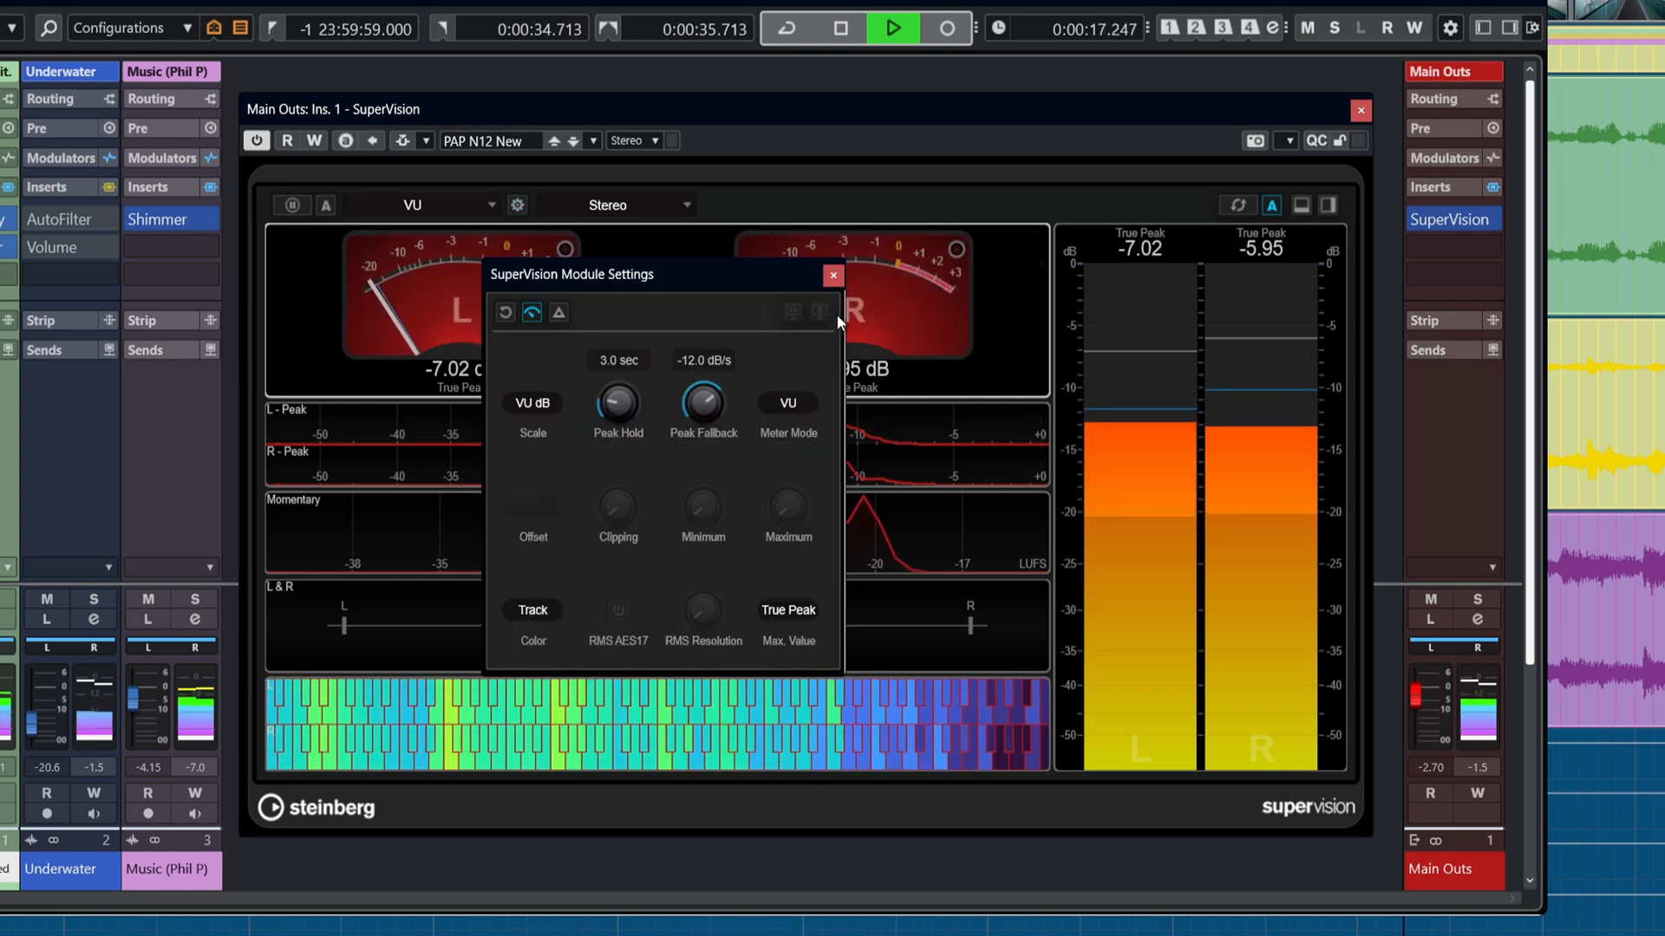
{"action": "left_click", "coordinate": [833, 276]}
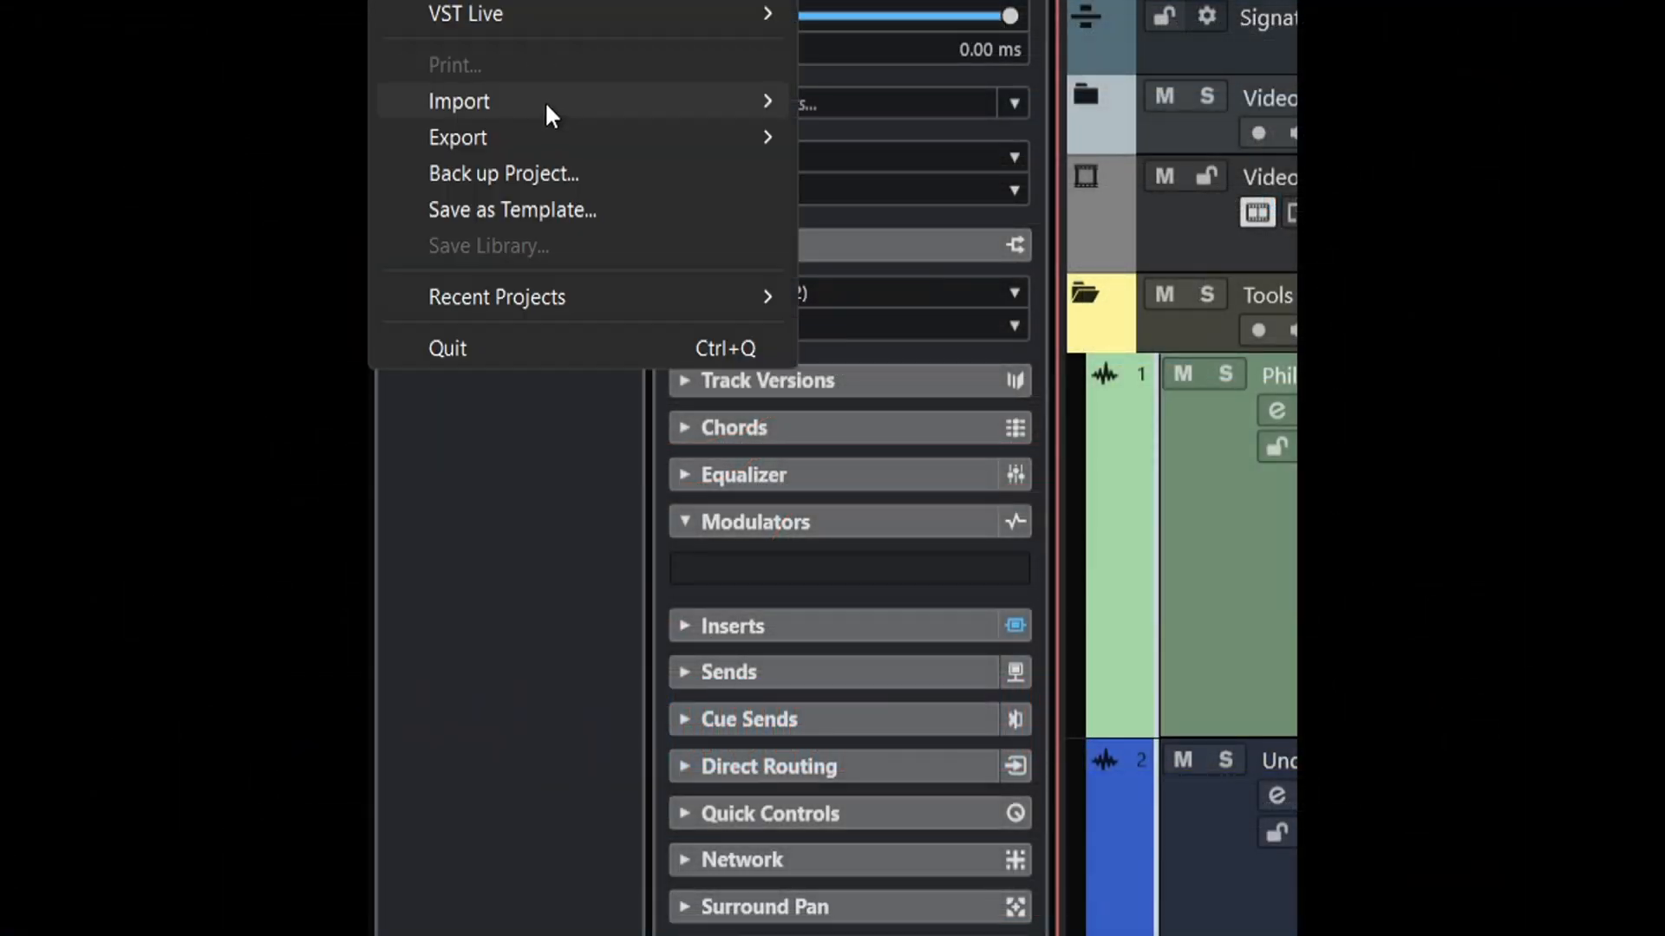
{"action": "mouse_move", "coordinate": [459, 101]}
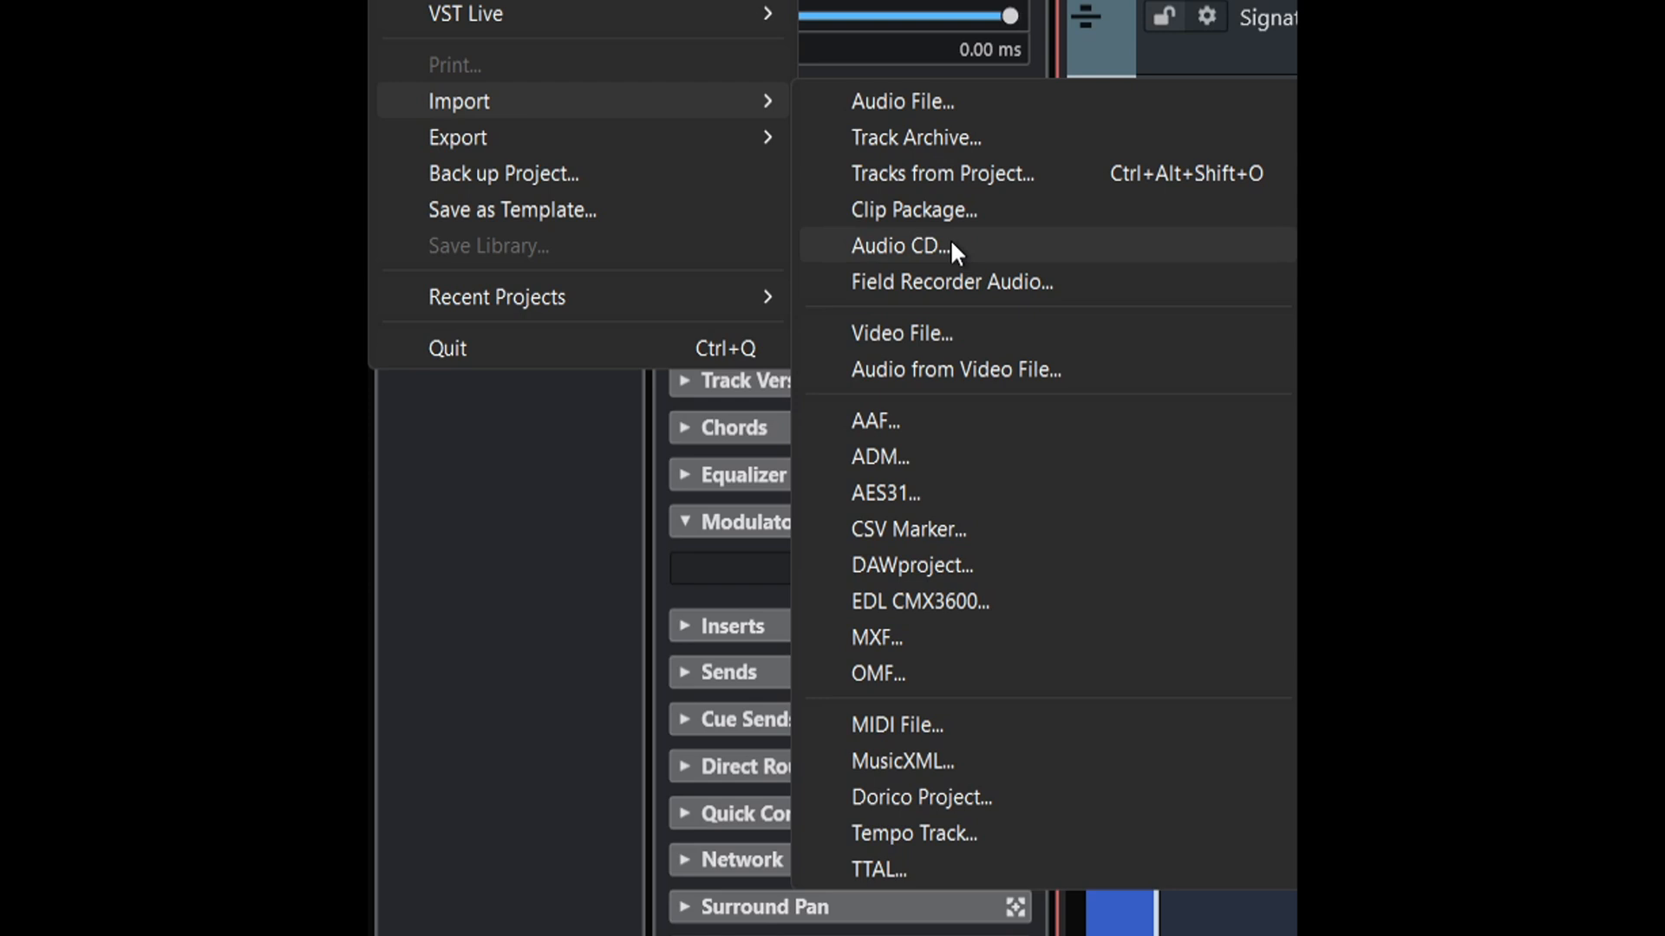
{"action": "mouse_move", "coordinate": [929, 564]}
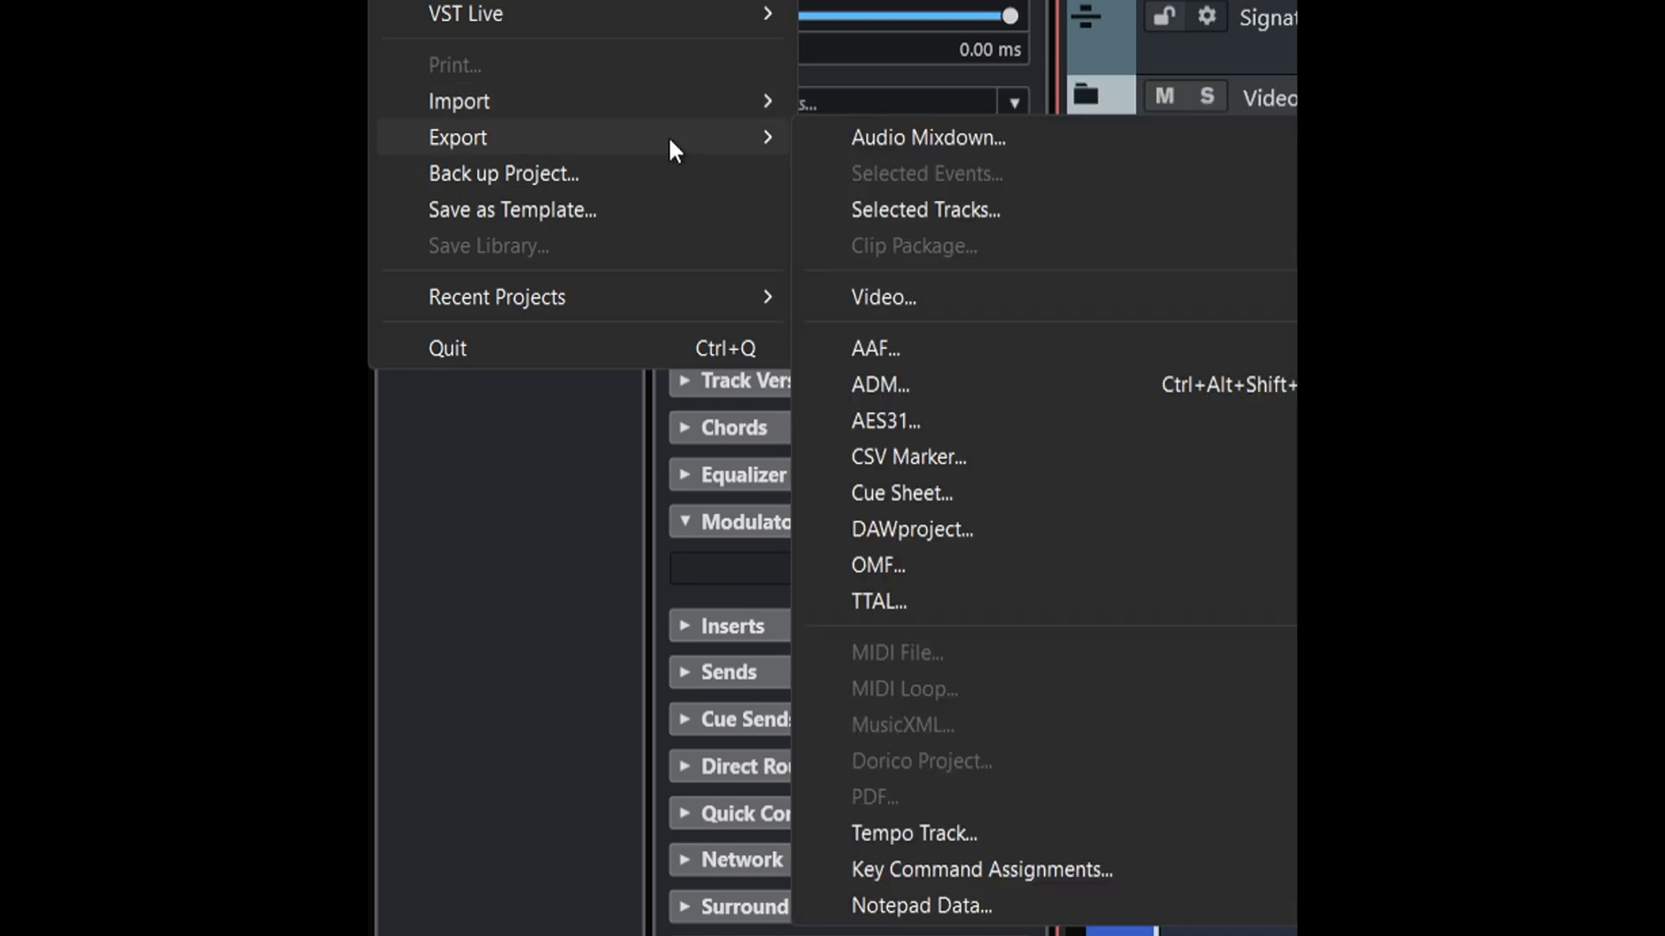
{"action": "mouse_move", "coordinate": [911, 529]}
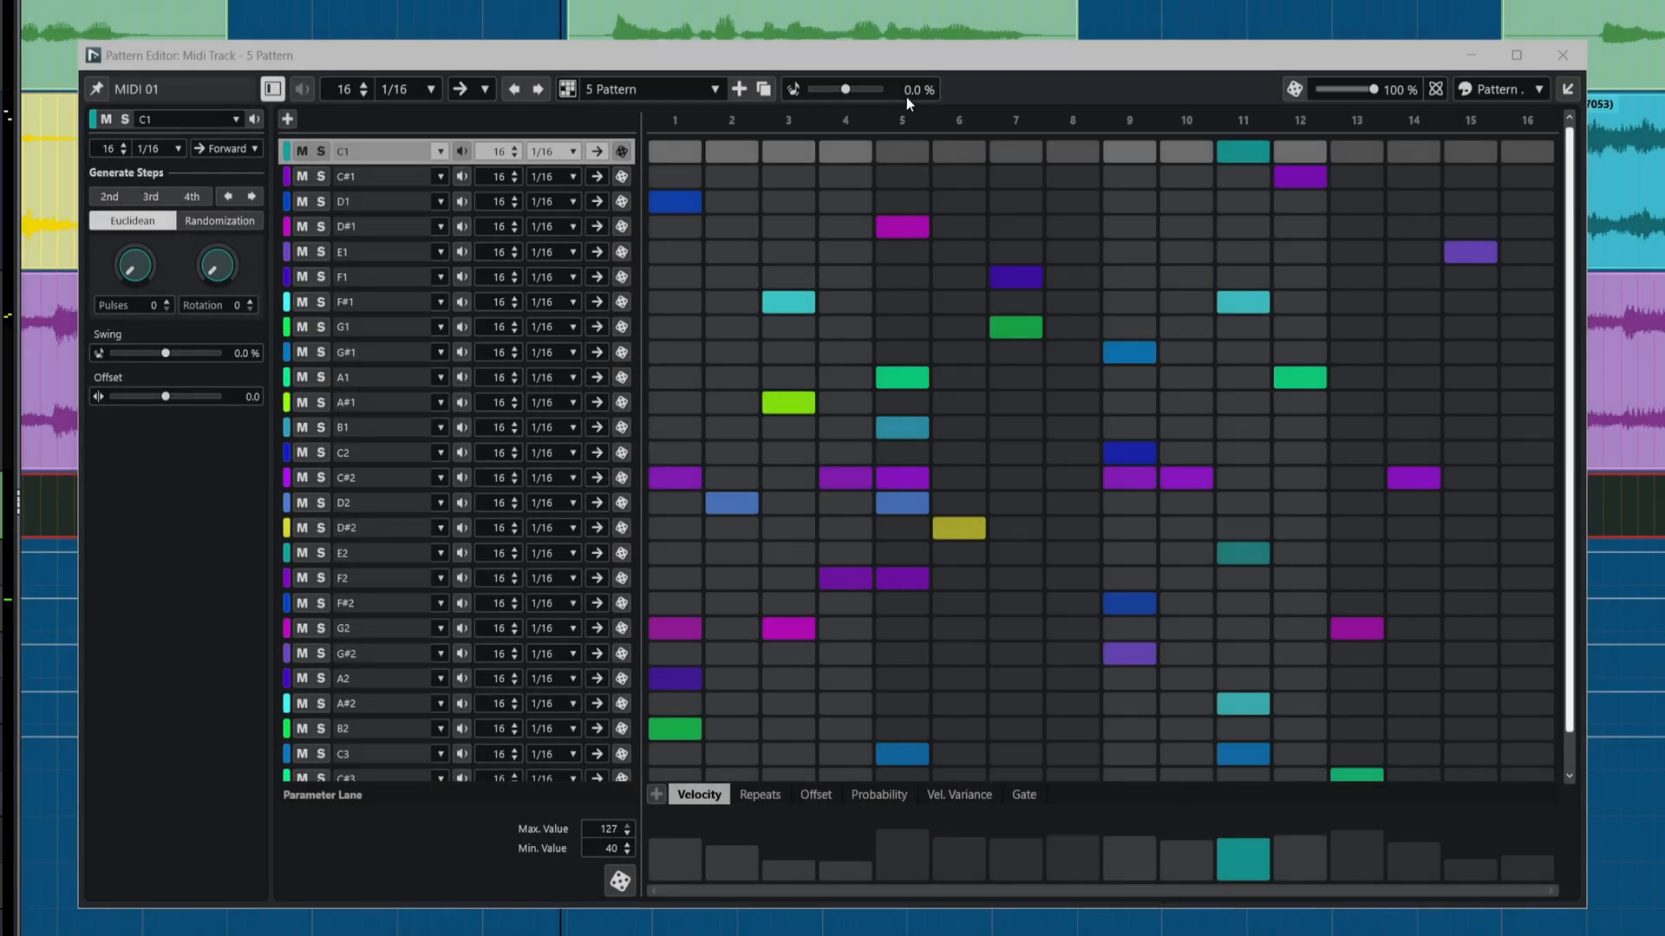
{"action": "mouse_move", "coordinate": [1345, 162]}
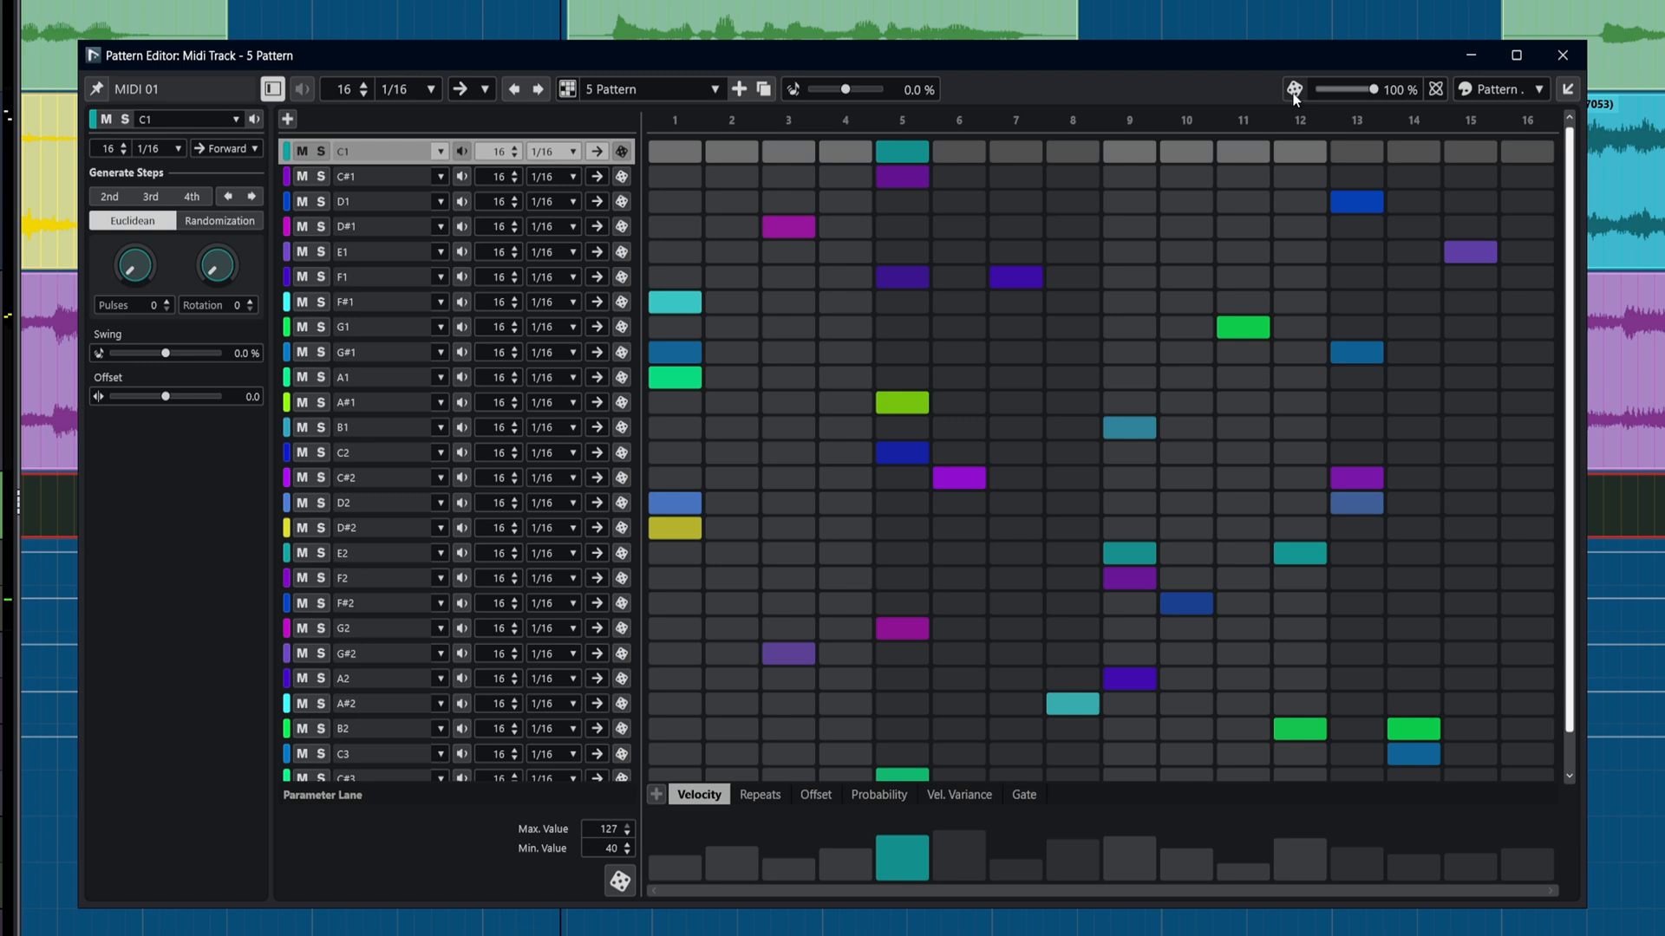
Randomize the MIDI track's step pattern, then open the Bang drum instrument.
{"action": "left_click", "coordinate": [1294, 90]}
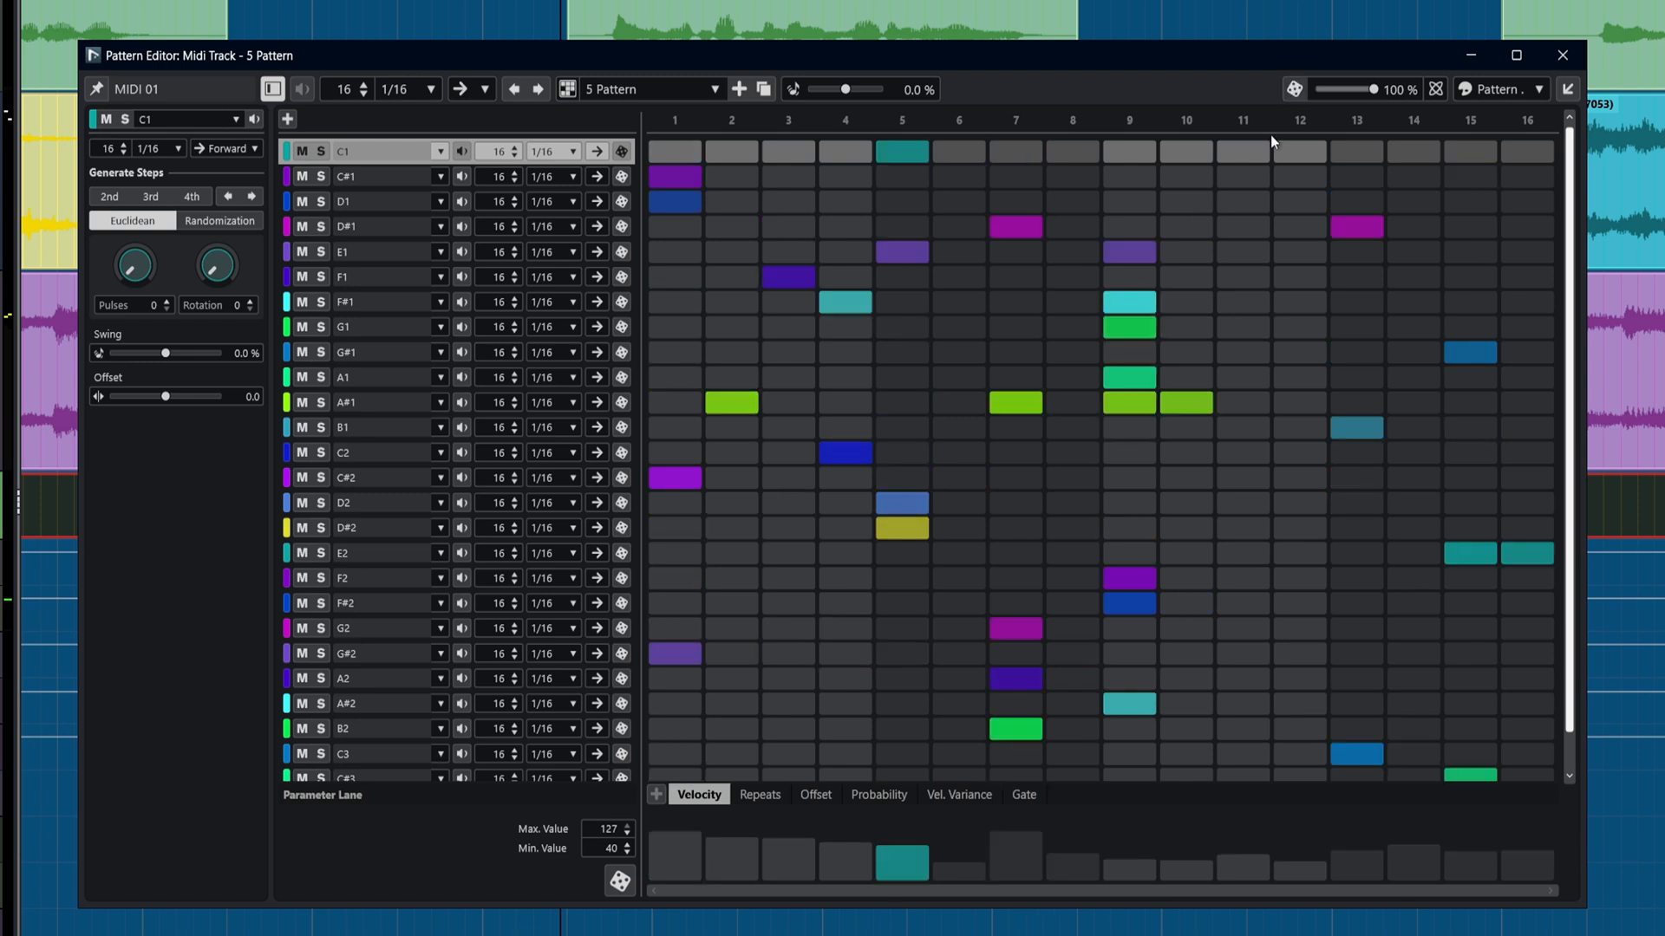
{"action": "double_click", "coordinate": [342, 252]}
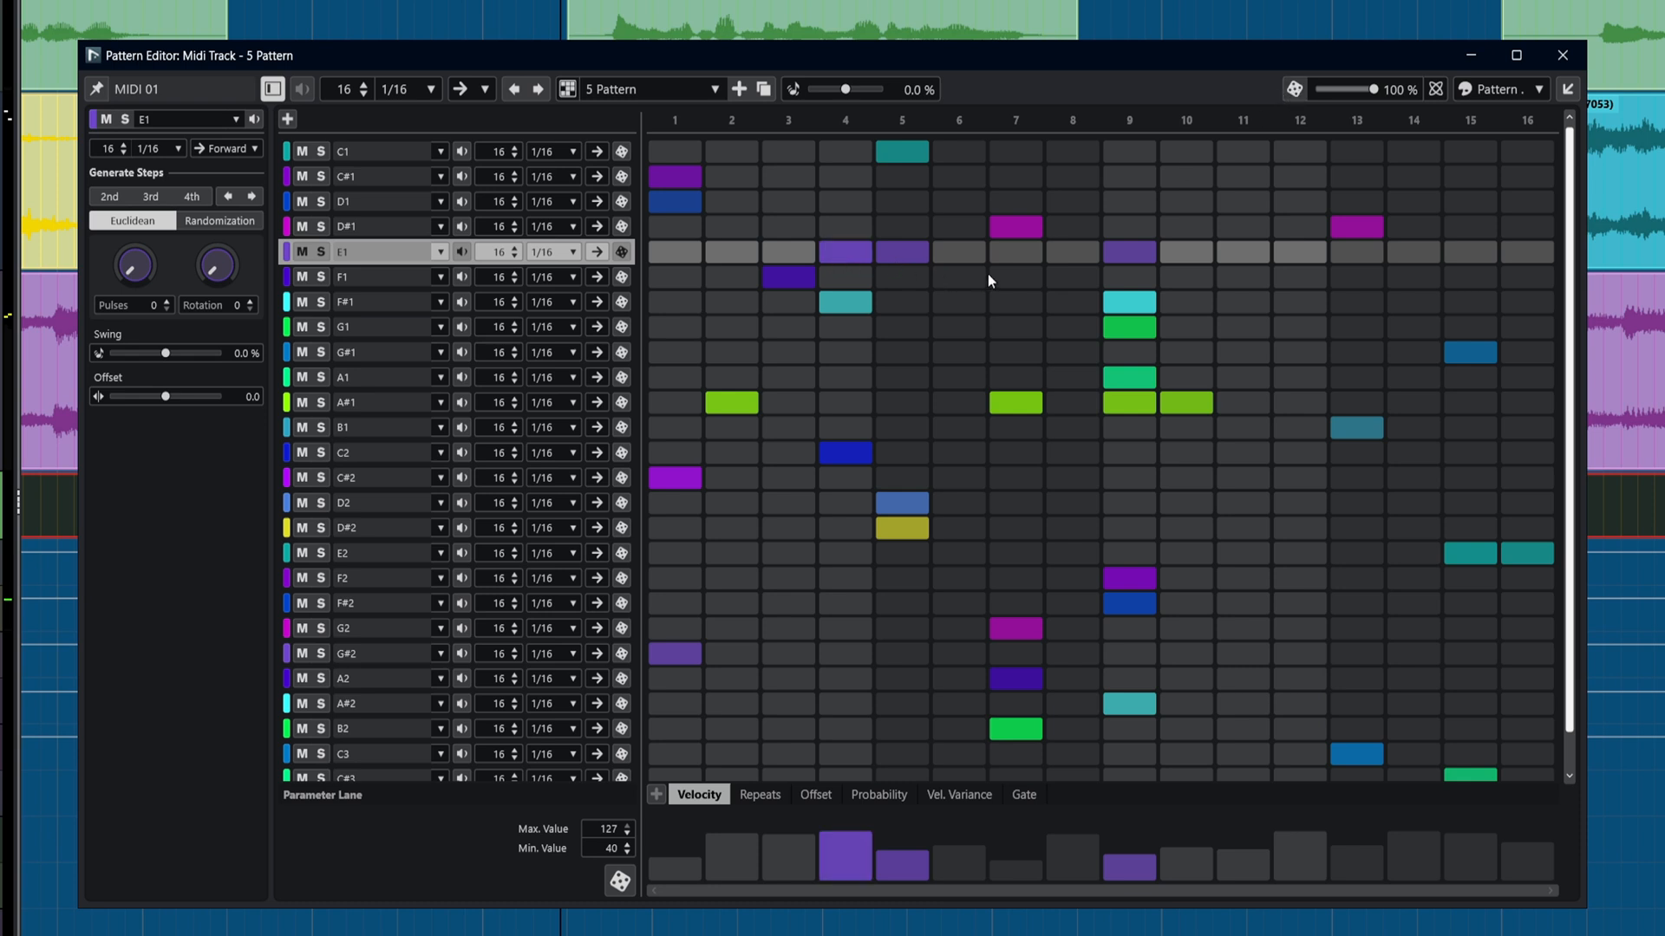
{"action": "left_click", "coordinate": [1243, 251]}
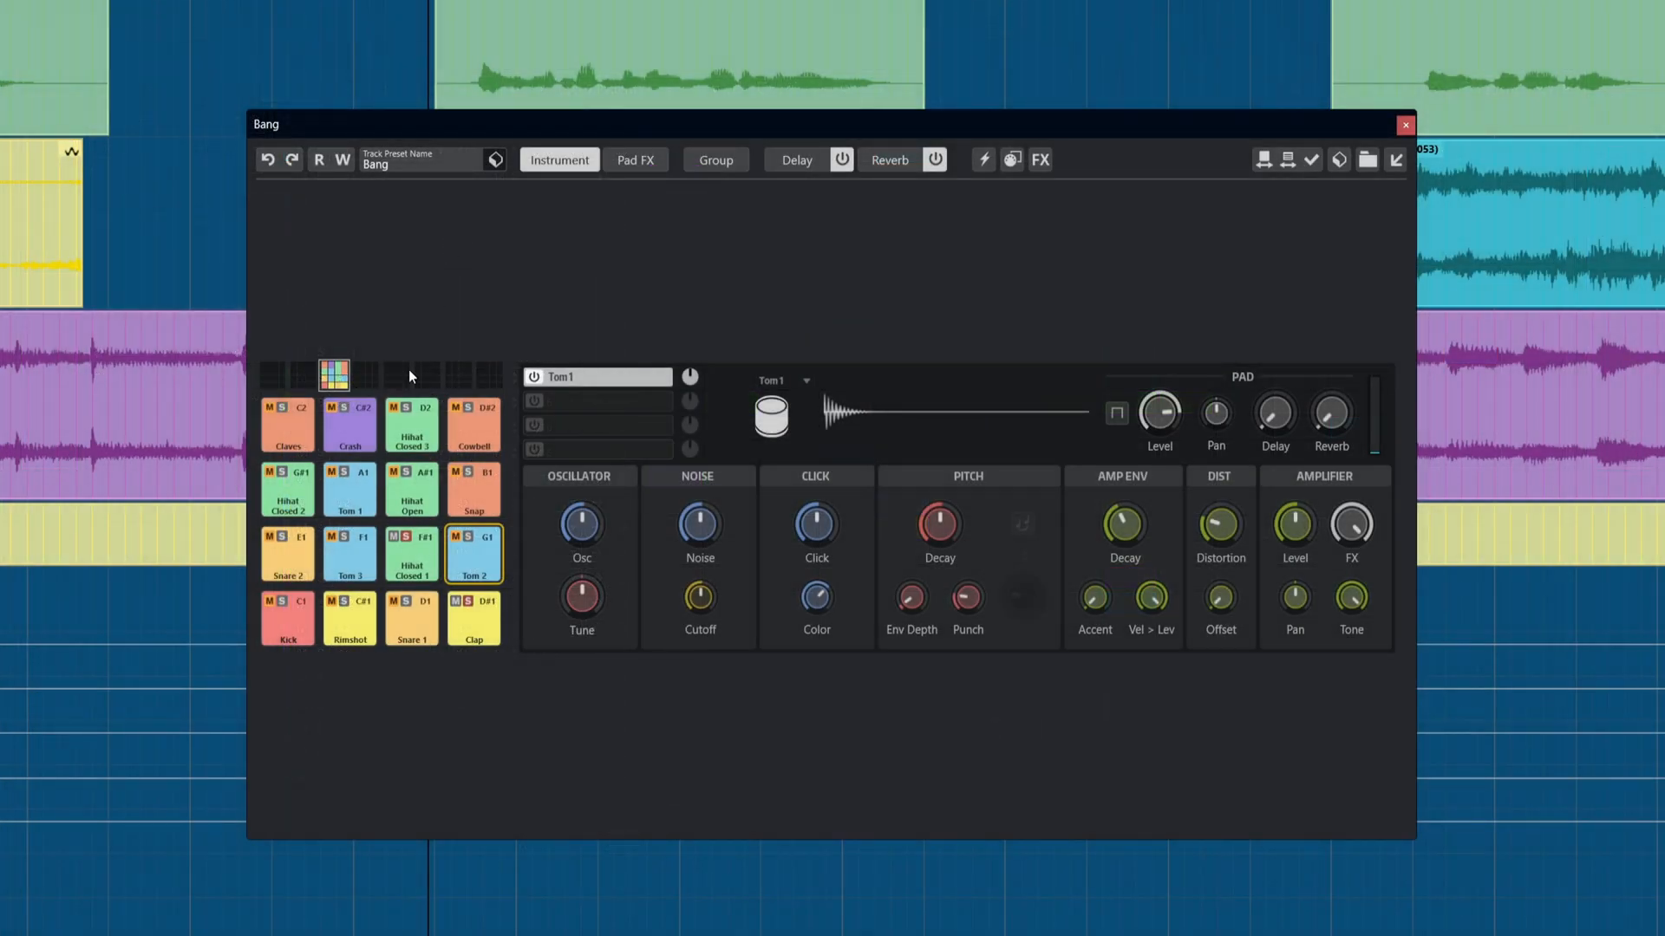
Select Bang's Clap pad and show its Pad FX chain.
{"action": "left_click", "coordinate": [473, 618]}
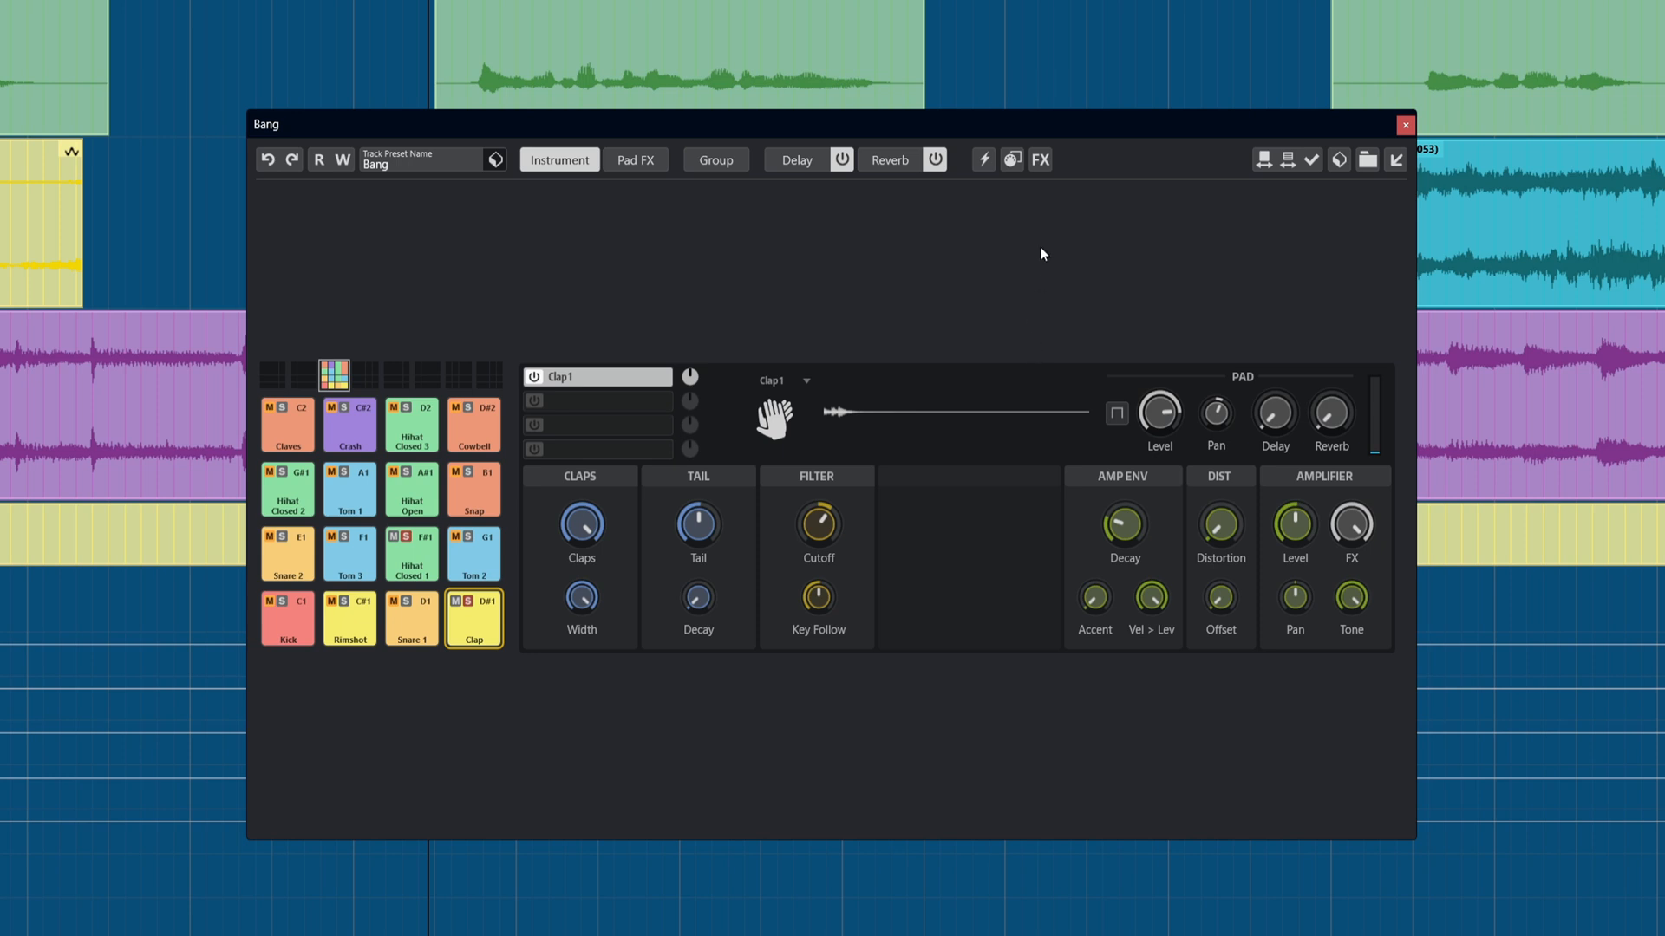
{"action": "mouse_move", "coordinate": [1028, 177]}
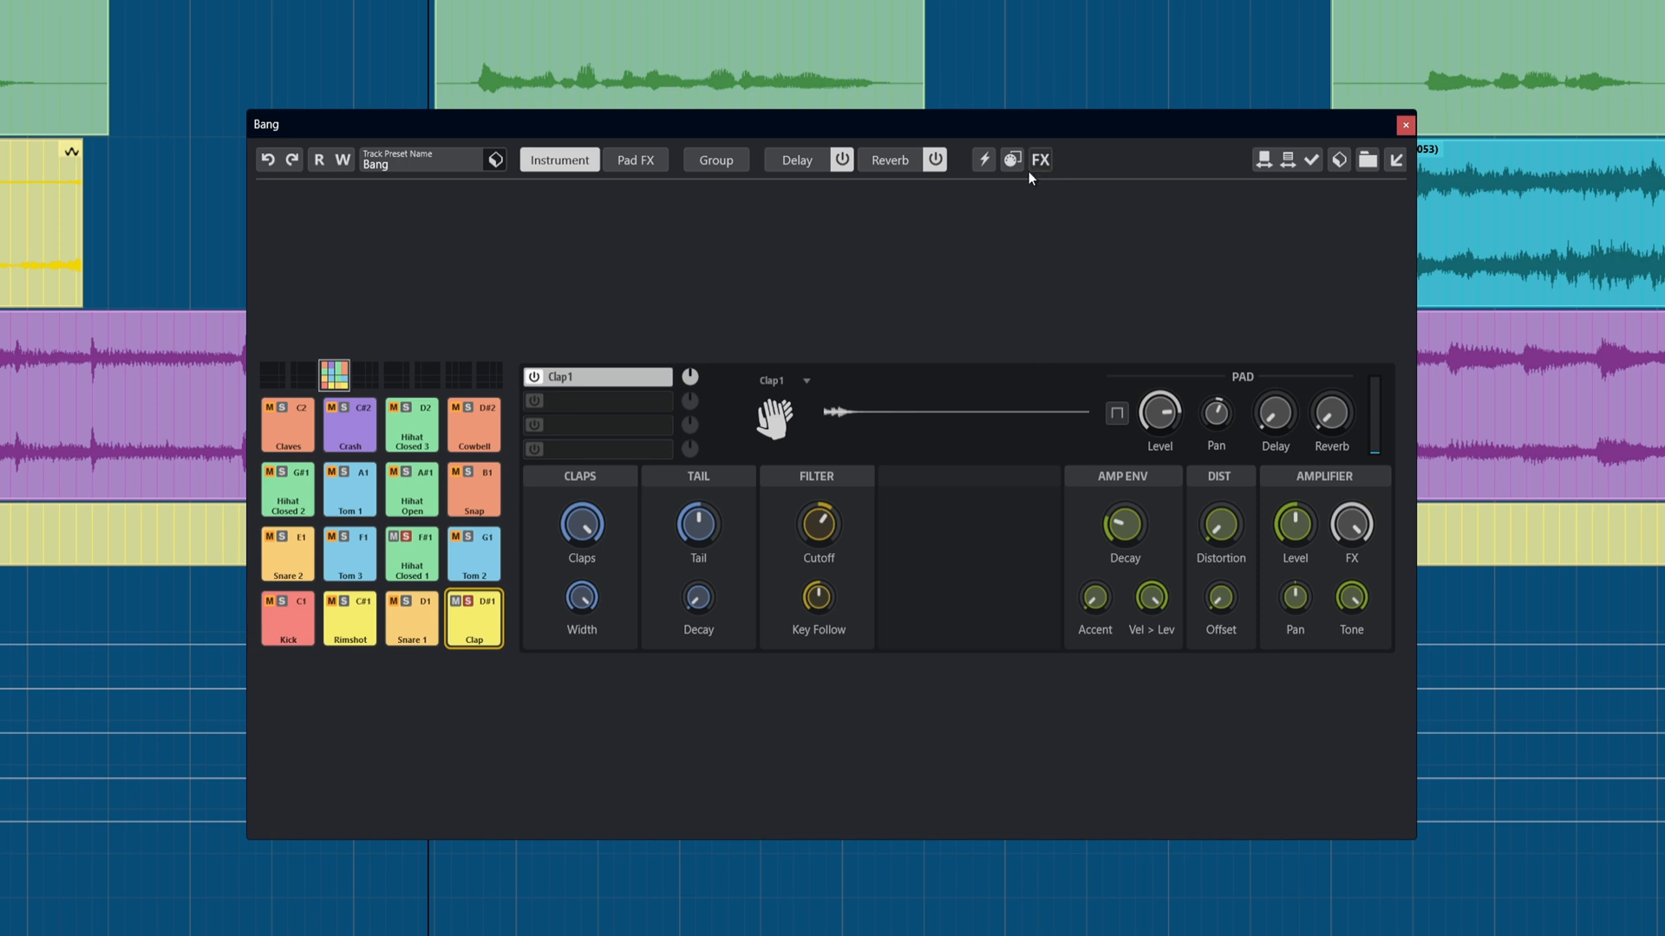
{"action": "left_click", "coordinate": [635, 159]}
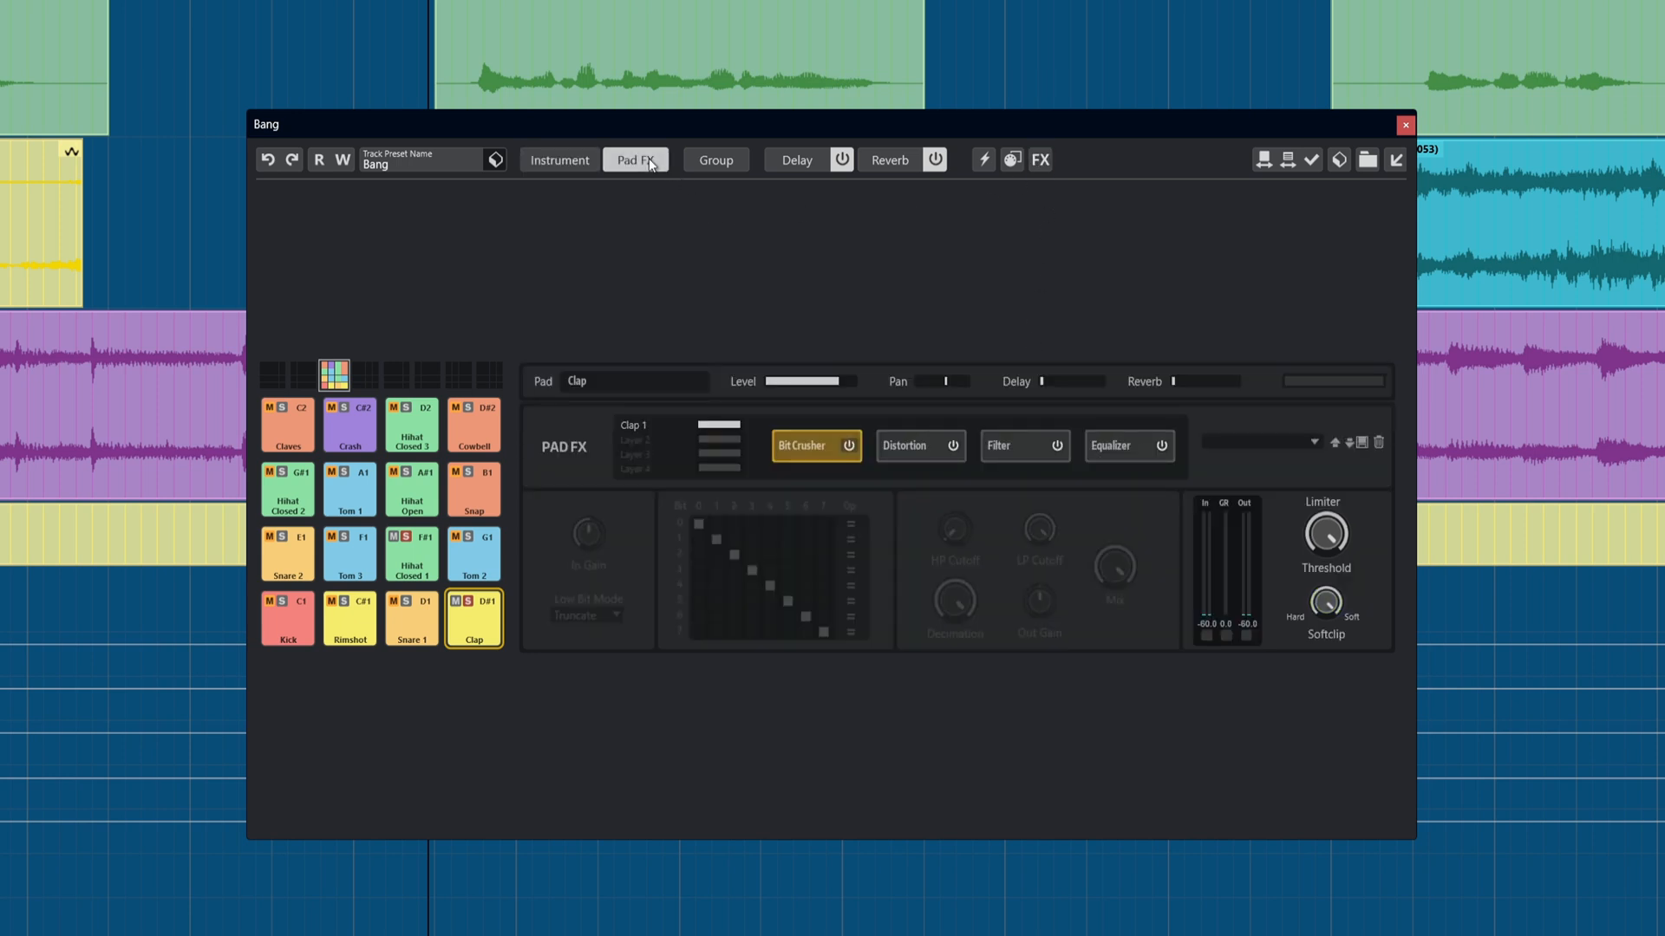
{"action": "left_click", "coordinate": [558, 161]}
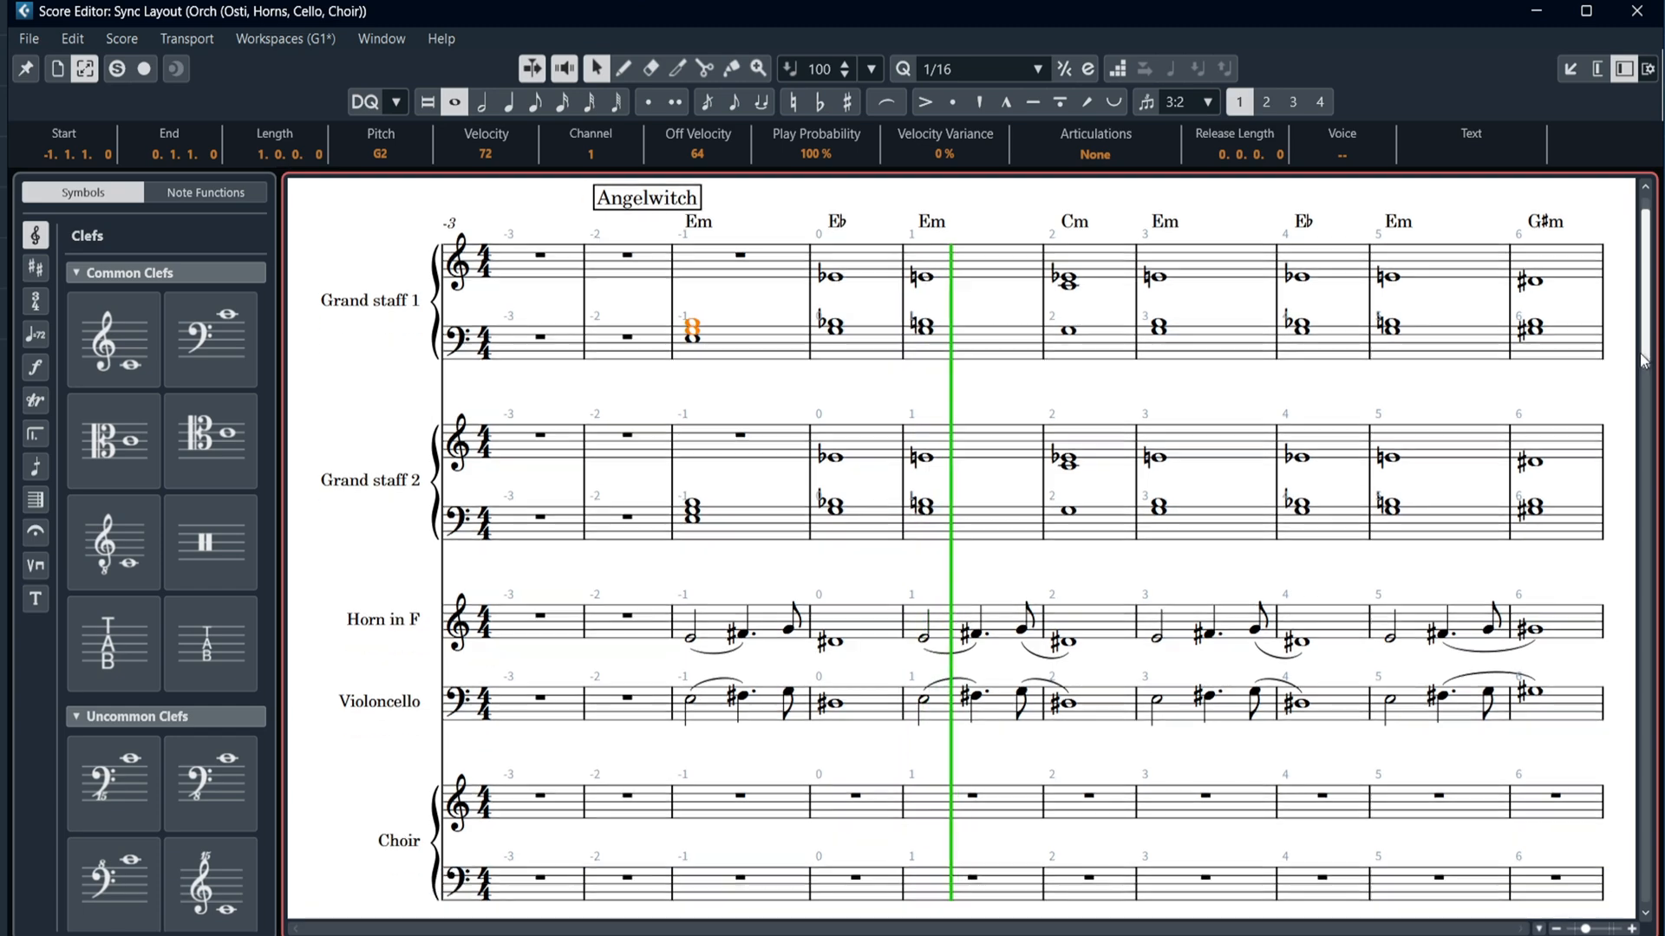
Scroll down through the orchestral score's systems in the Score Editor.
{"action": "scroll", "scroll_direction": "down", "scroll_amount": 3}
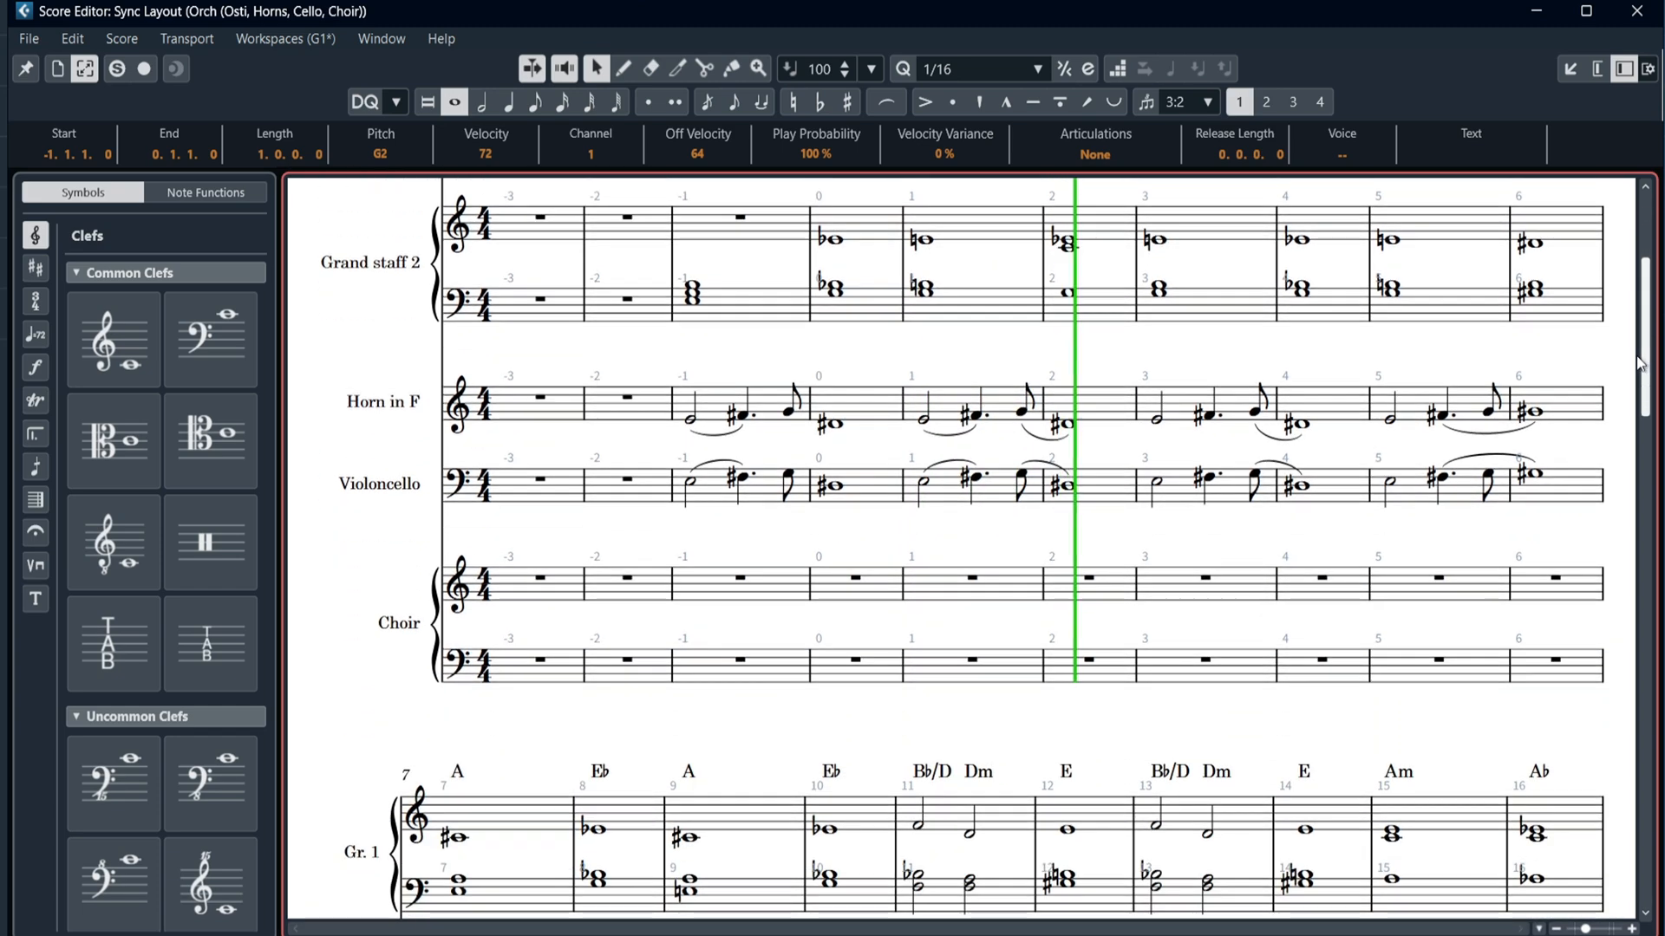
{"action": "scroll", "scroll_direction": "down", "scroll_amount": 3}
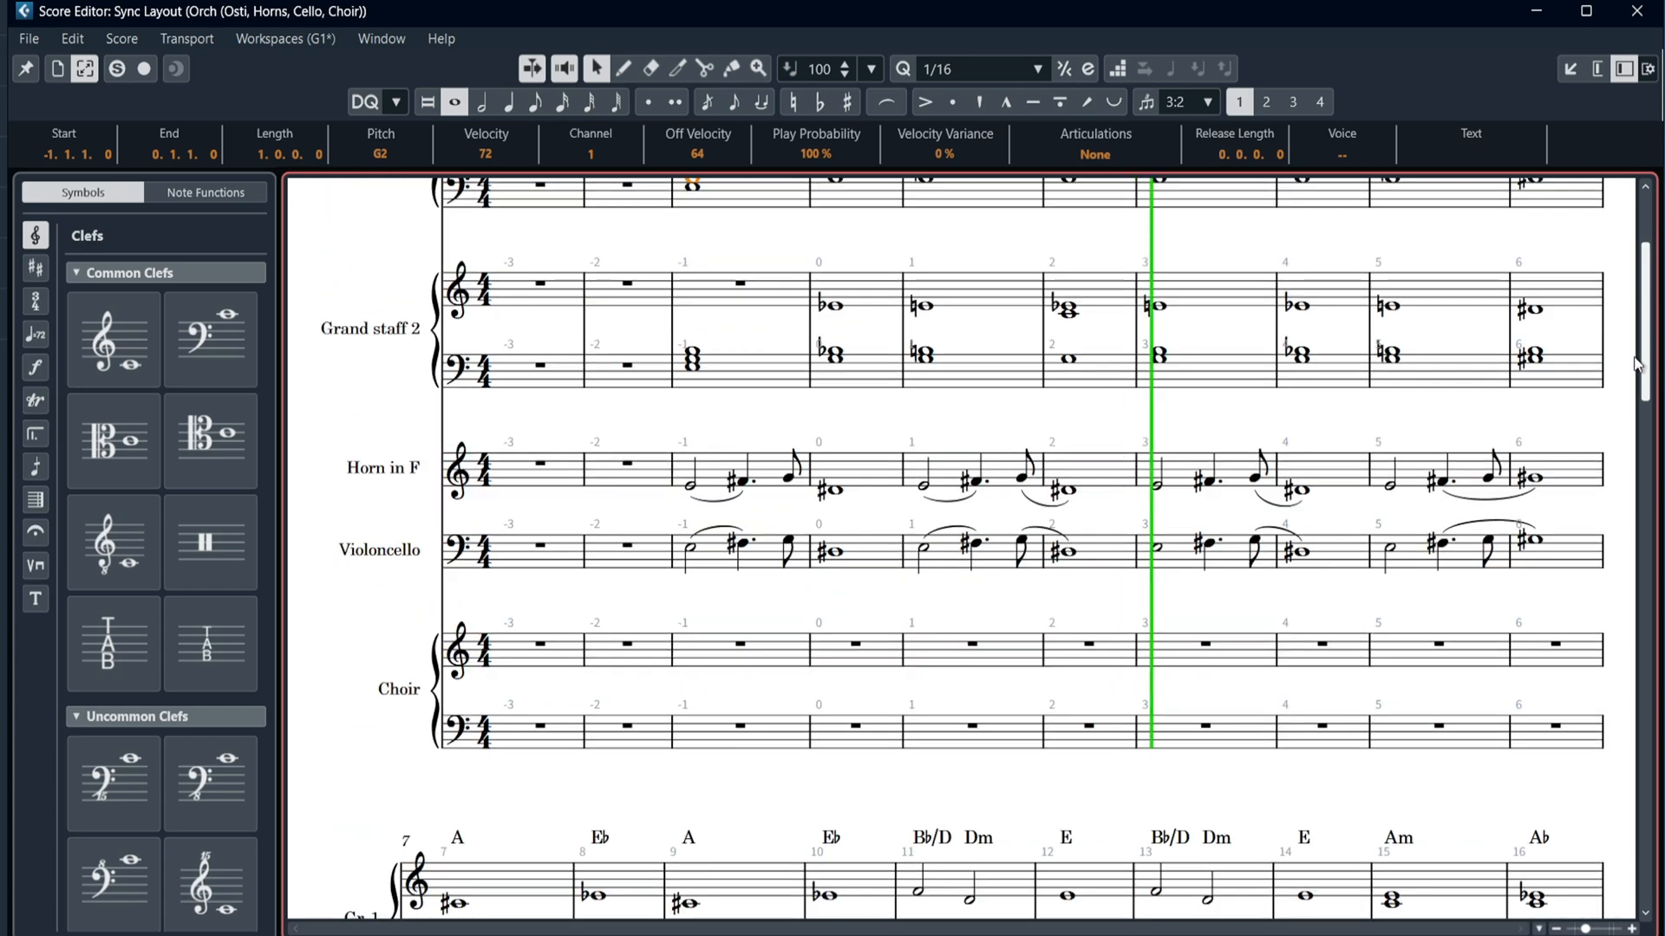
{"action": "scroll", "scroll_direction": "down", "scroll_amount": 3}
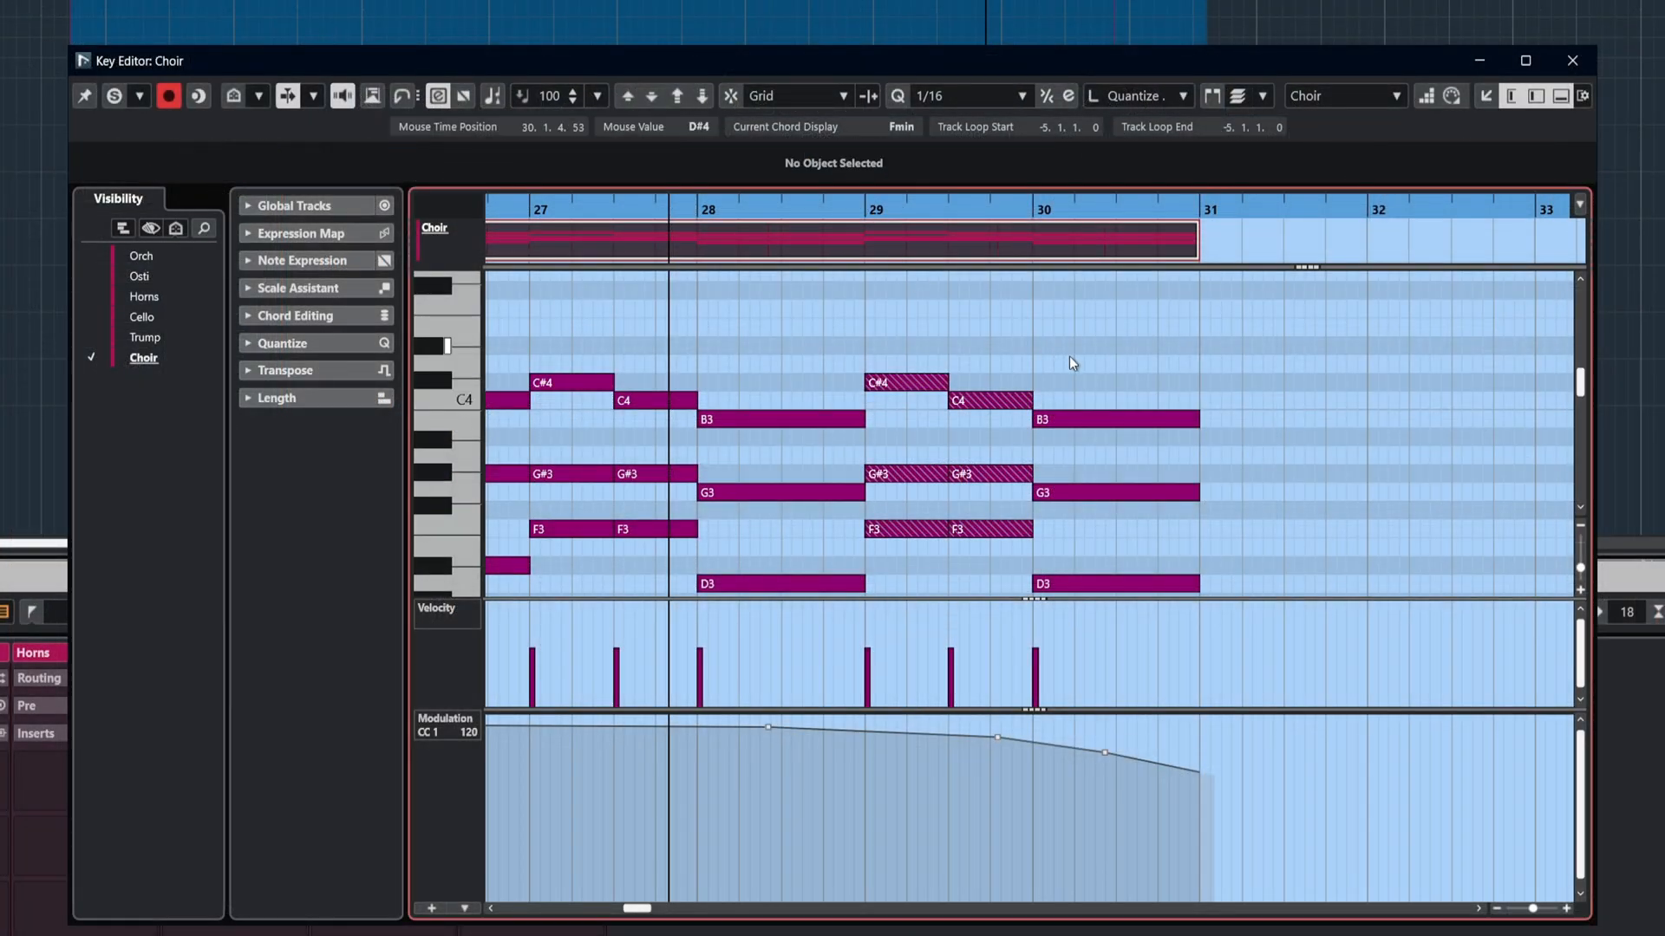
Select the Choir's B3 note in bar 30, showing one-bar length and velocity 72.
{"action": "left_click", "coordinate": [1115, 420]}
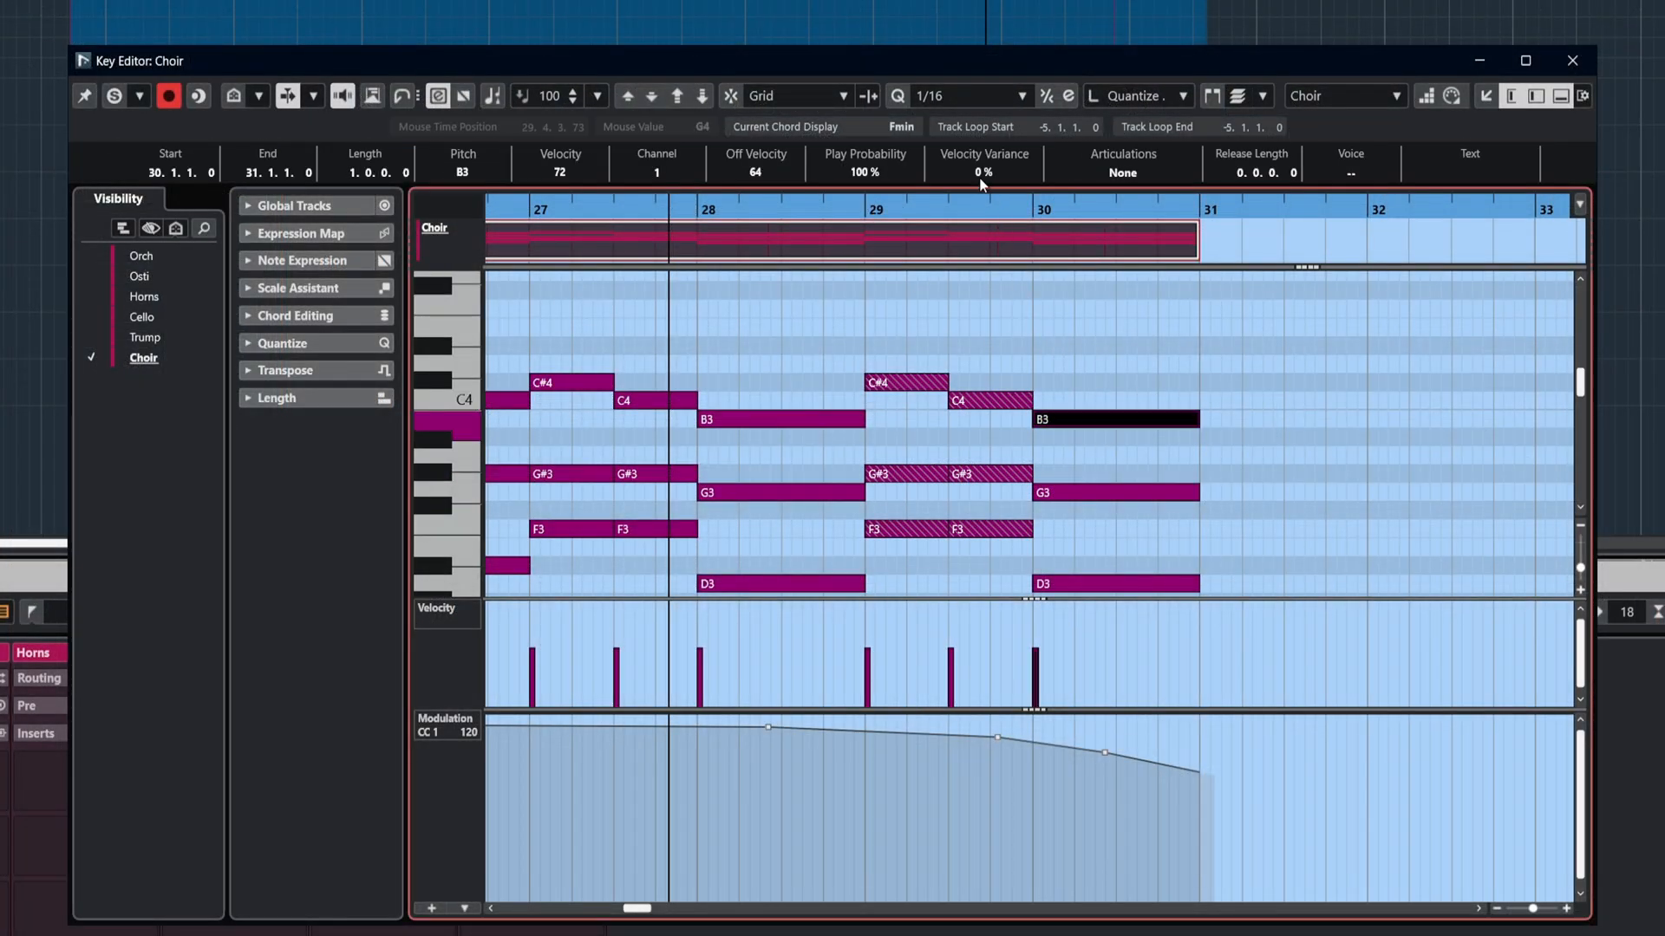